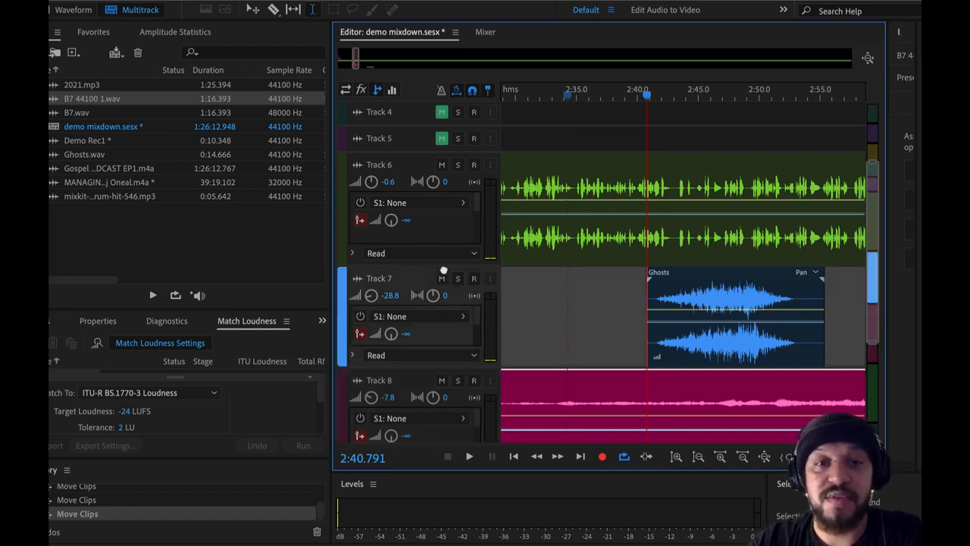
mouse_move(444, 276)
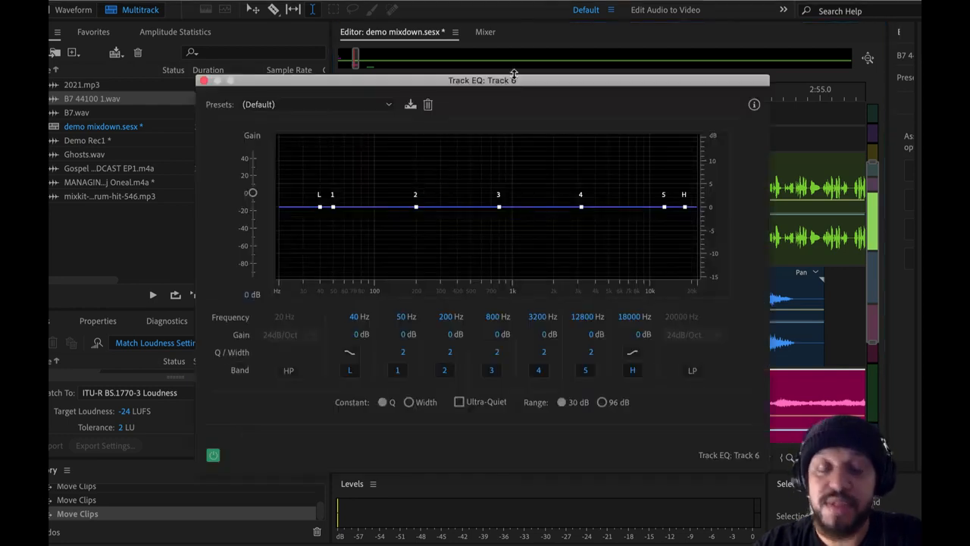
mouse_move(416, 84)
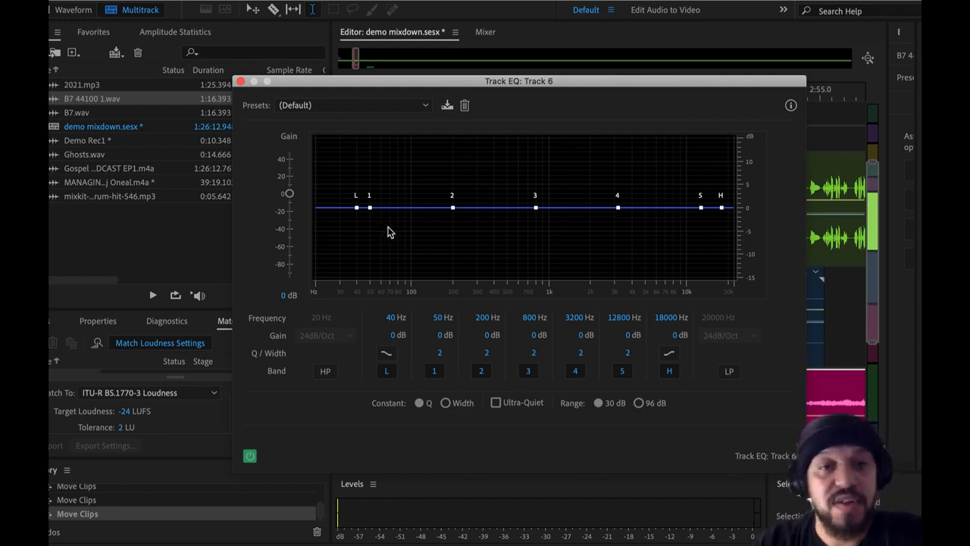
Cut the L low-shelf band deeply, then return it to 0 dB near 41 Hz.
drag(356, 207, 358, 229)
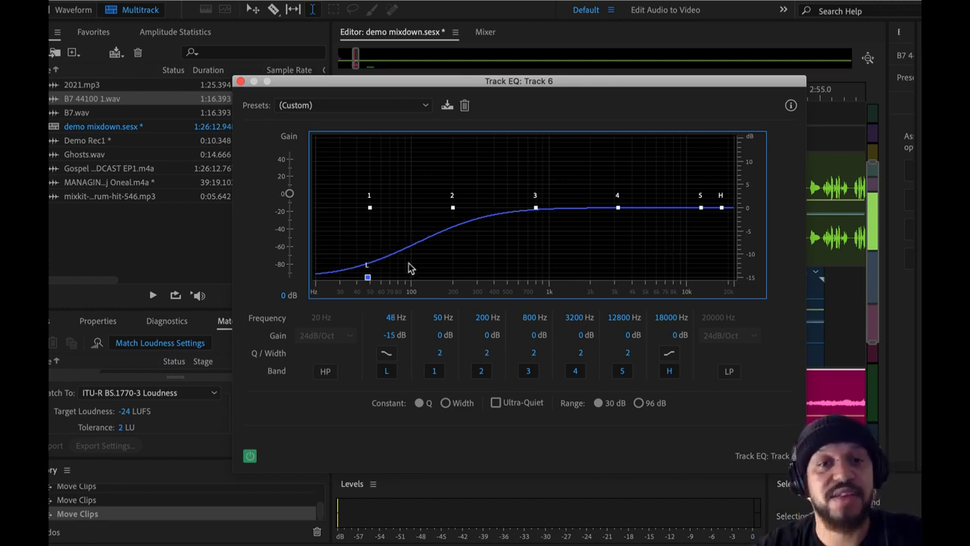
drag(367, 276, 381, 215)
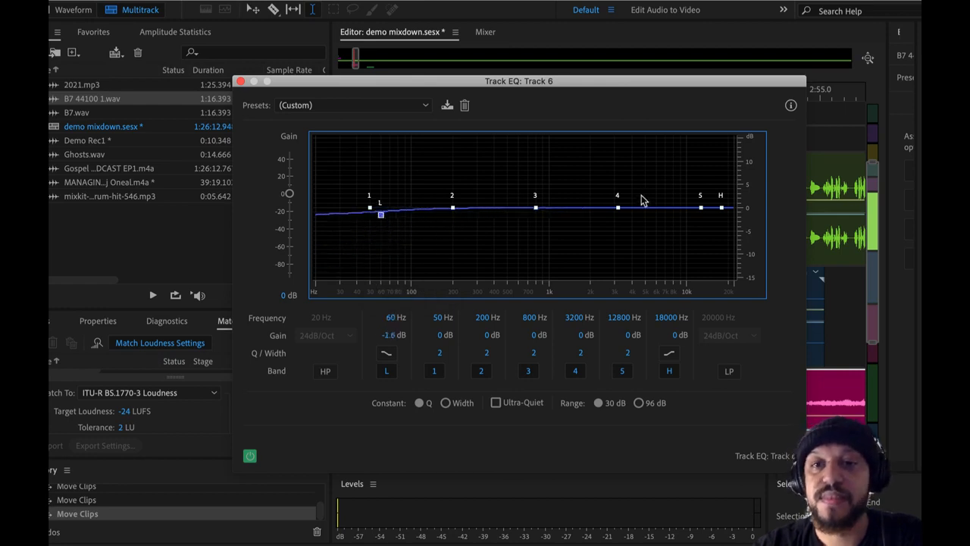
mouse_move(423, 294)
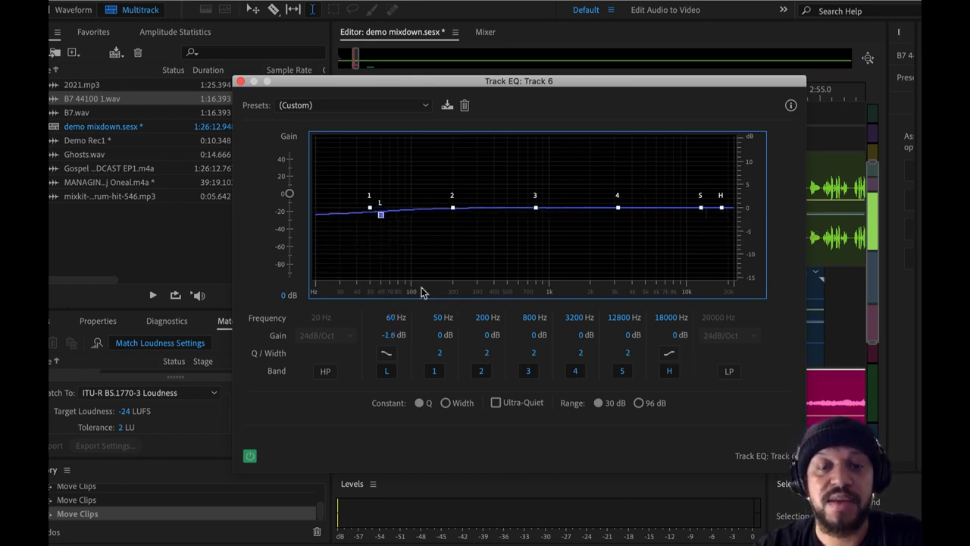
drag(379, 215, 364, 210)
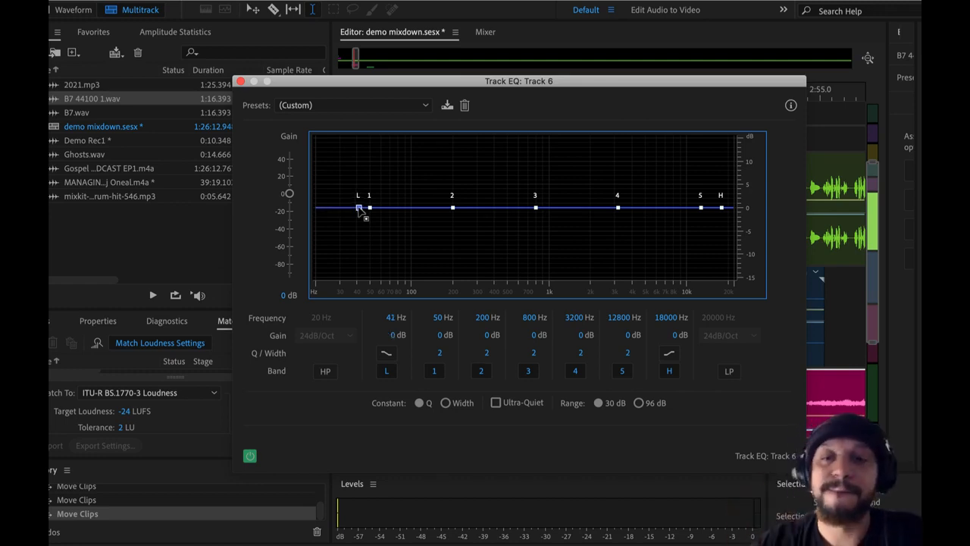
Enable the HP band, sweep its cutoff up near 960 Hz, then settle it at 20 Hz.
click(324, 370)
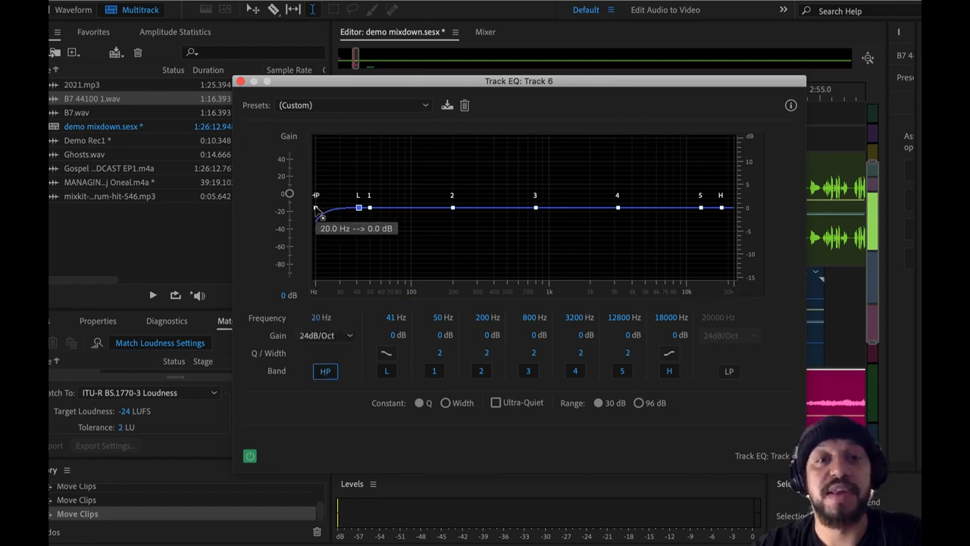
drag(315, 208, 355, 208)
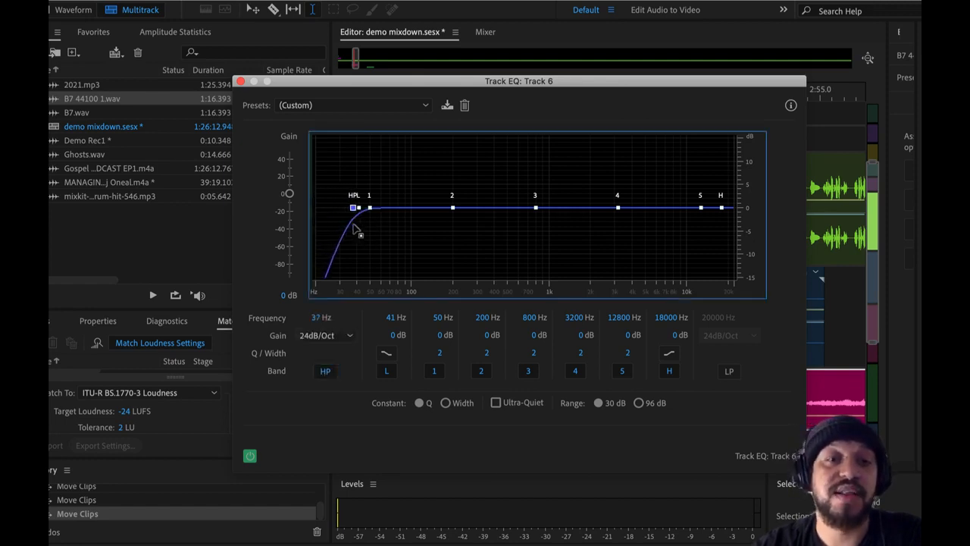
drag(354, 208, 428, 207)
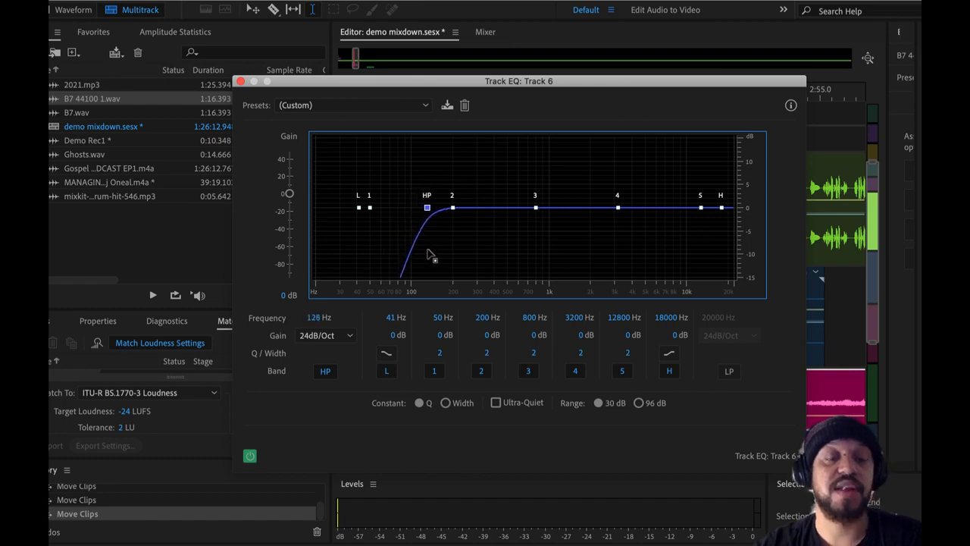
drag(427, 206, 658, 206)
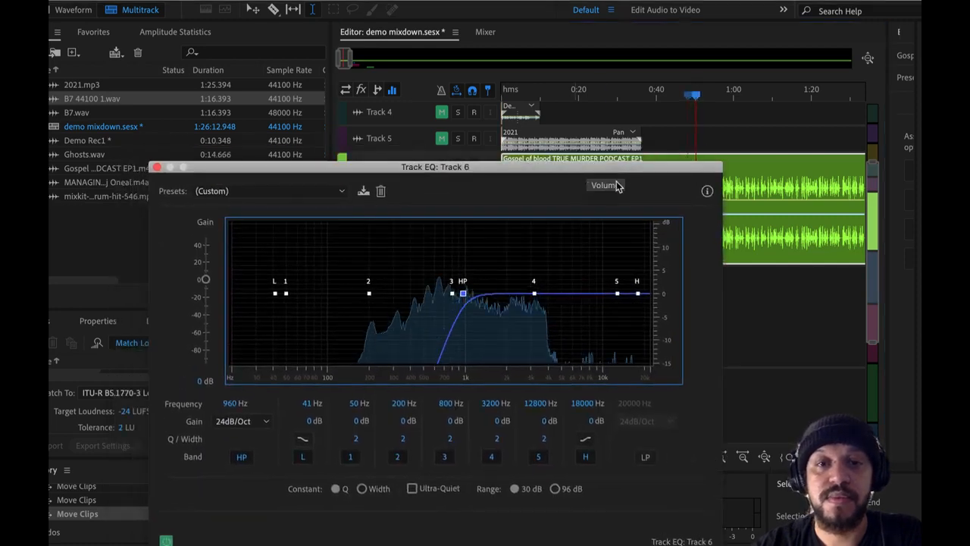
drag(463, 293, 440, 293)
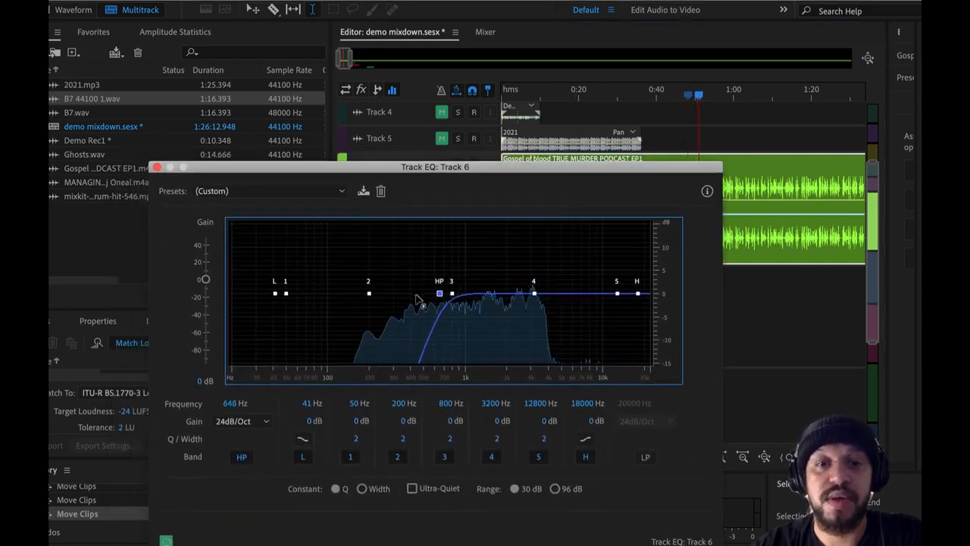
drag(440, 294, 230, 294)
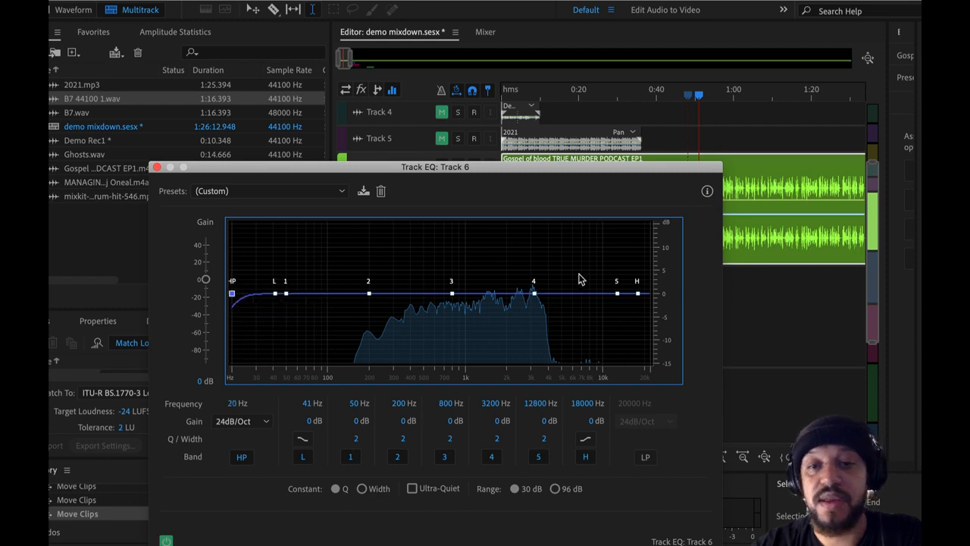
Enable the LP band, sweep it down to about 284 Hz, then open it fully to 22050 Hz.
click(646, 457)
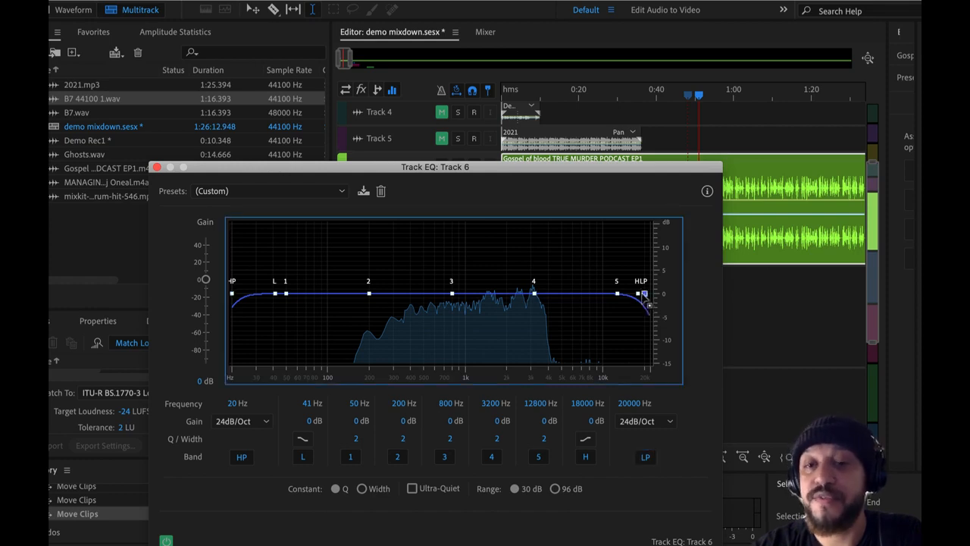
drag(644, 294, 543, 294)
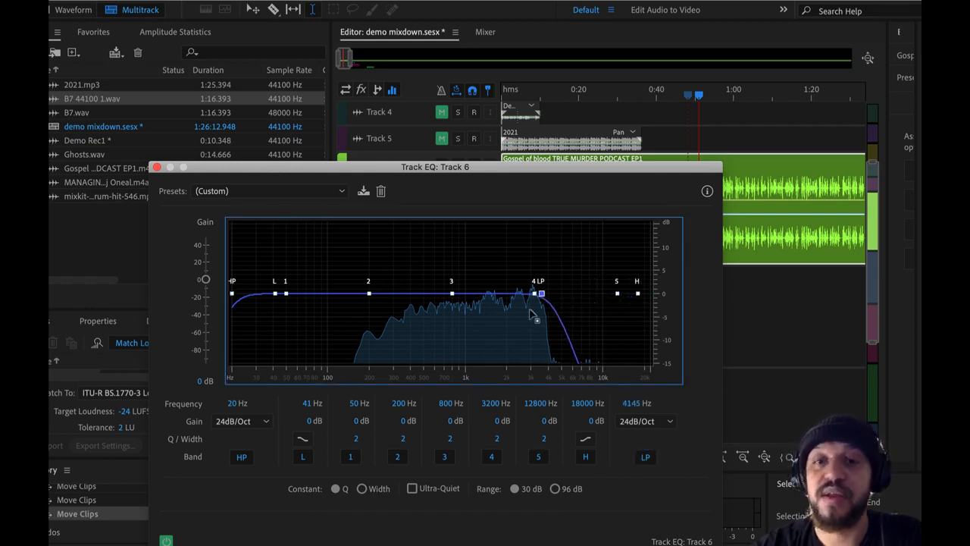
drag(534, 294, 390, 294)
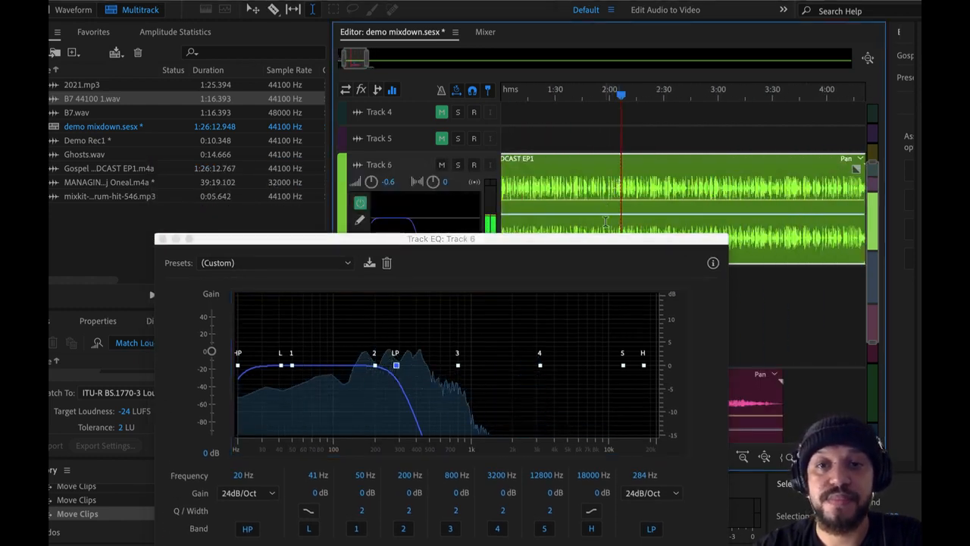
drag(441, 240, 473, 115)
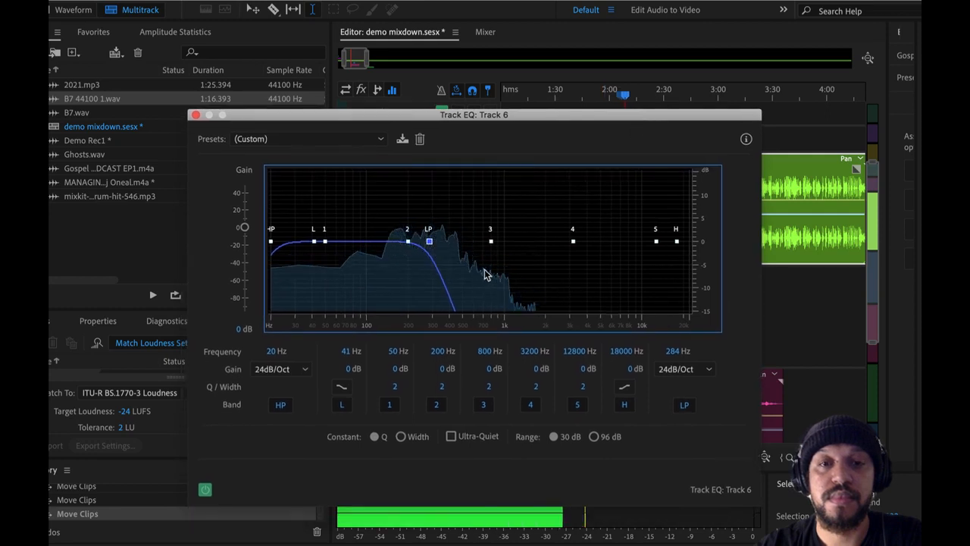
drag(427, 239, 485, 240)
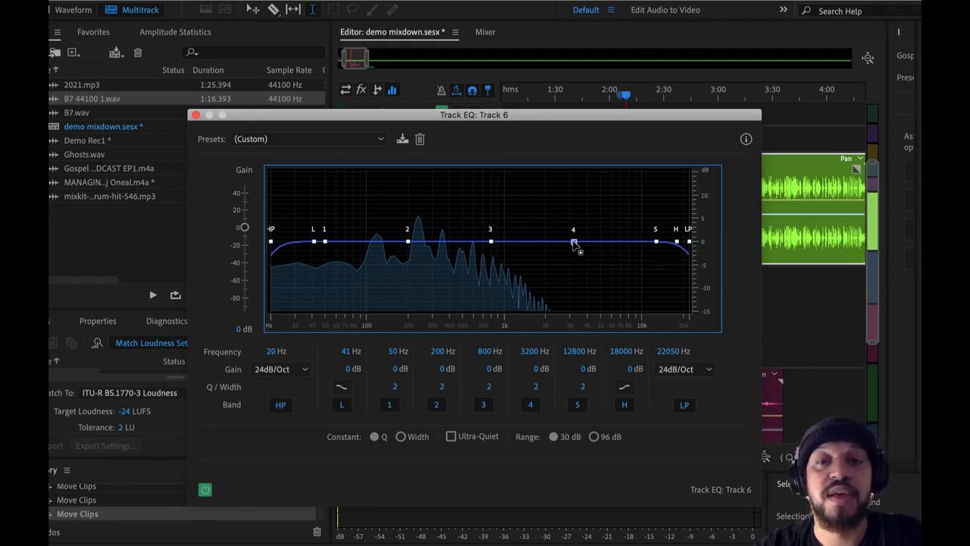
Sweep band 4's boost between about 143 Hz and 5 kHz, ending as a small lift near 1.2 kHz.
drag(573, 243, 526, 229)
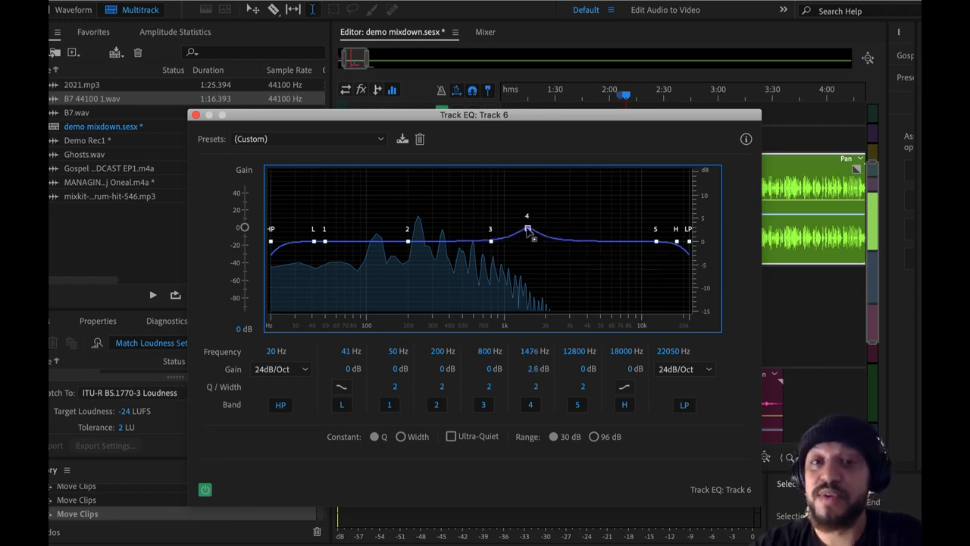
drag(526, 231, 518, 196)
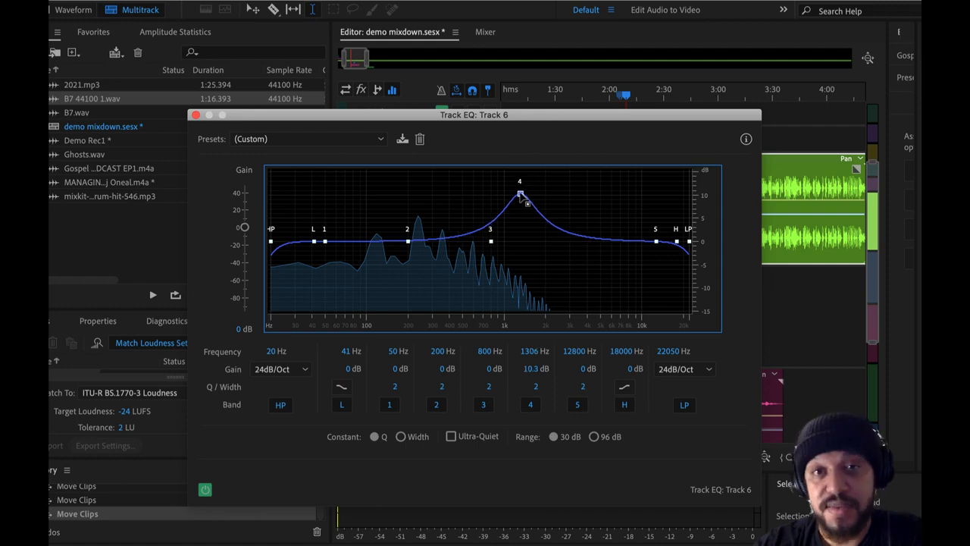
drag(520, 194, 517, 212)
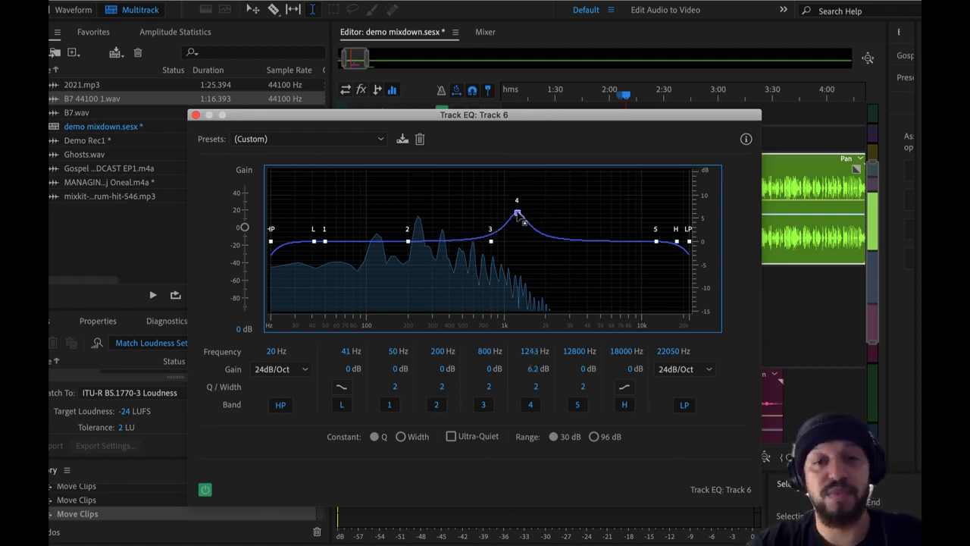
drag(517, 212, 517, 227)
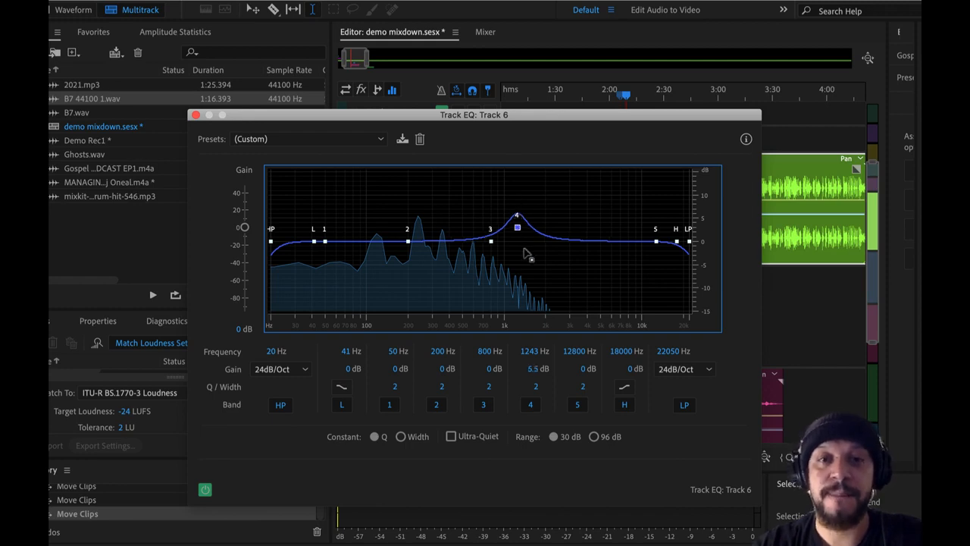
drag(516, 228, 494, 170)
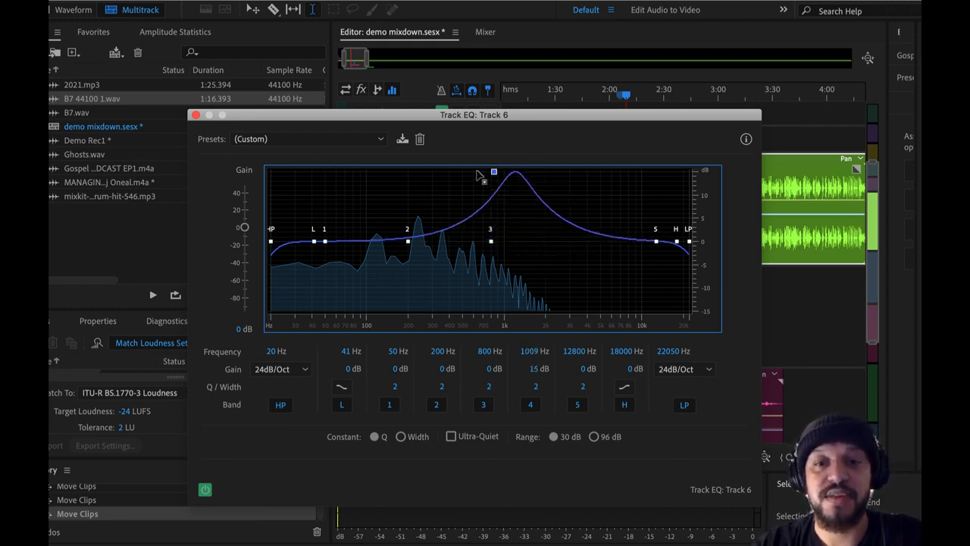
drag(494, 173, 497, 185)
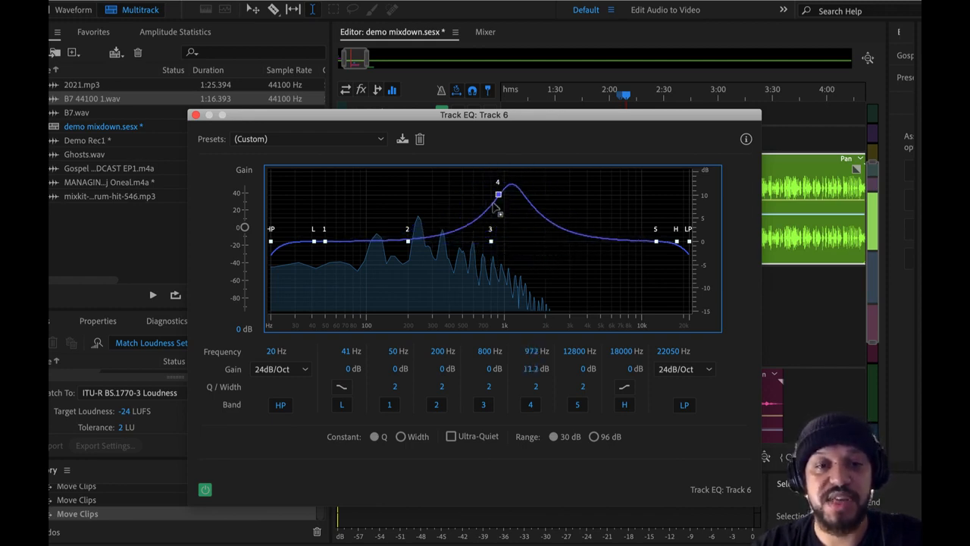
drag(497, 194, 504, 200)
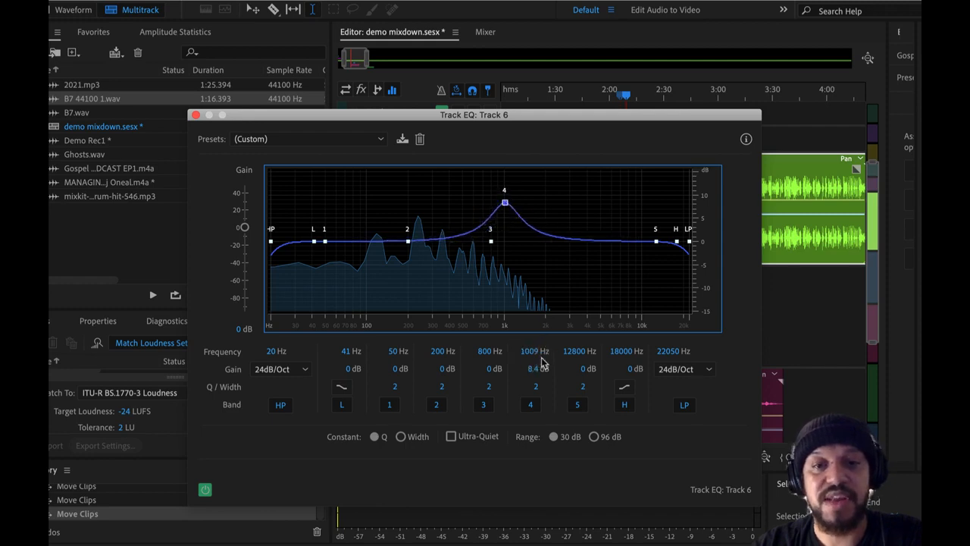
drag(503, 202, 482, 194)
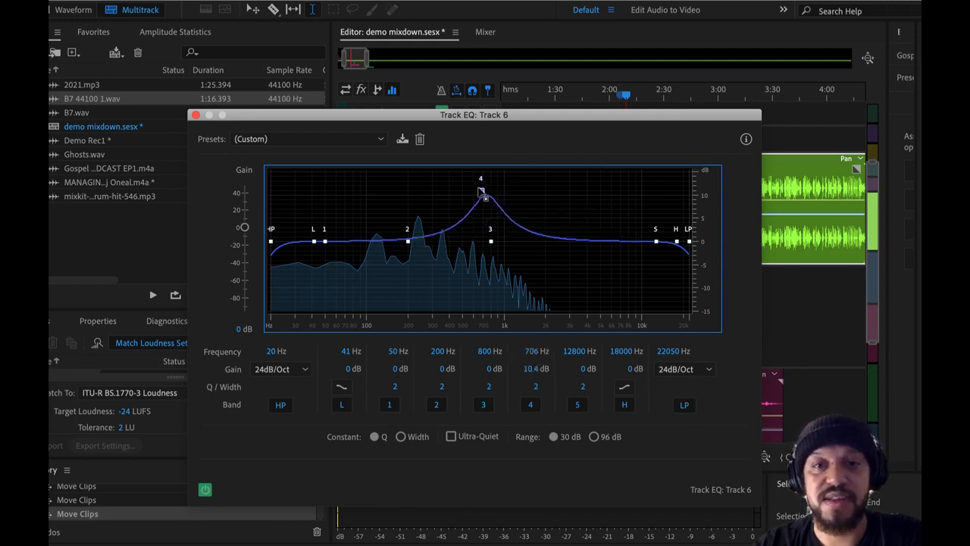
drag(482, 192, 558, 173)
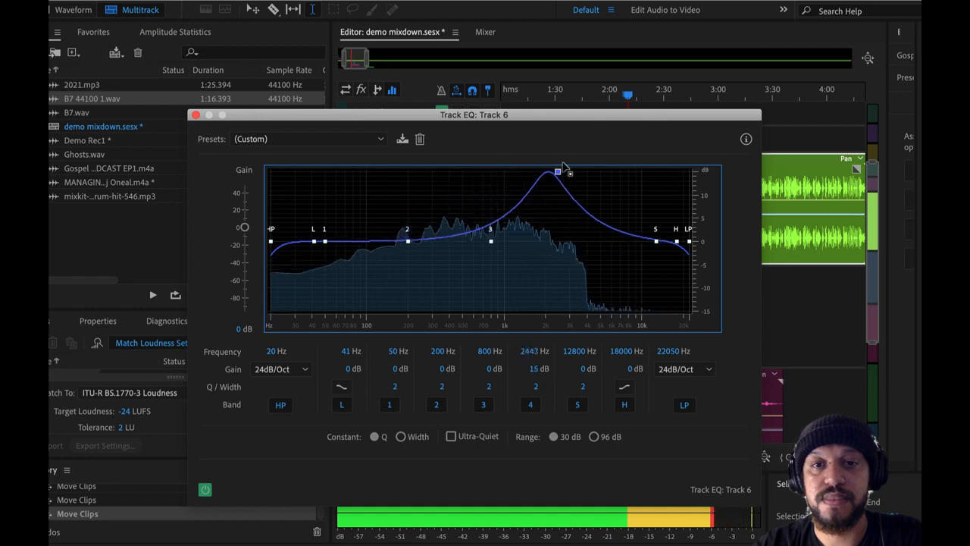
drag(558, 173, 358, 176)
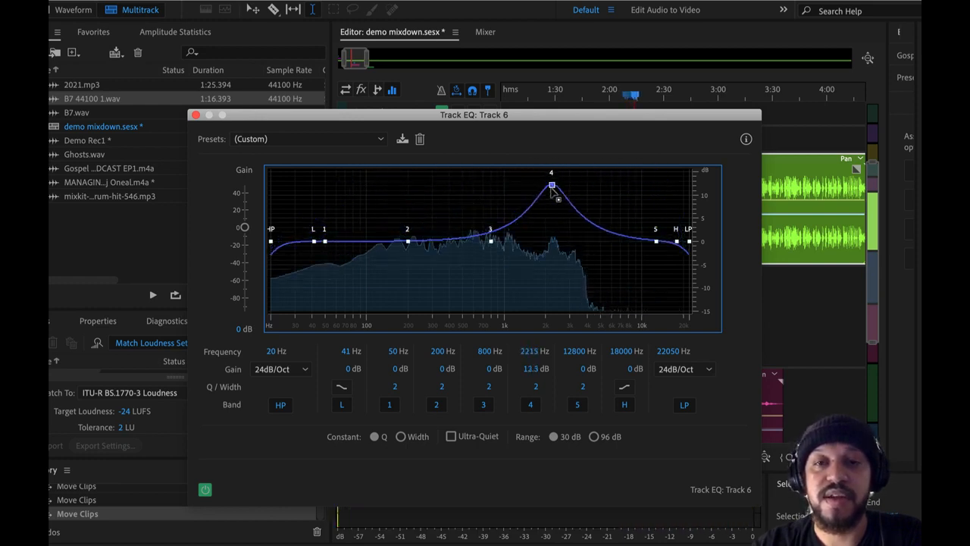
drag(552, 185, 598, 182)
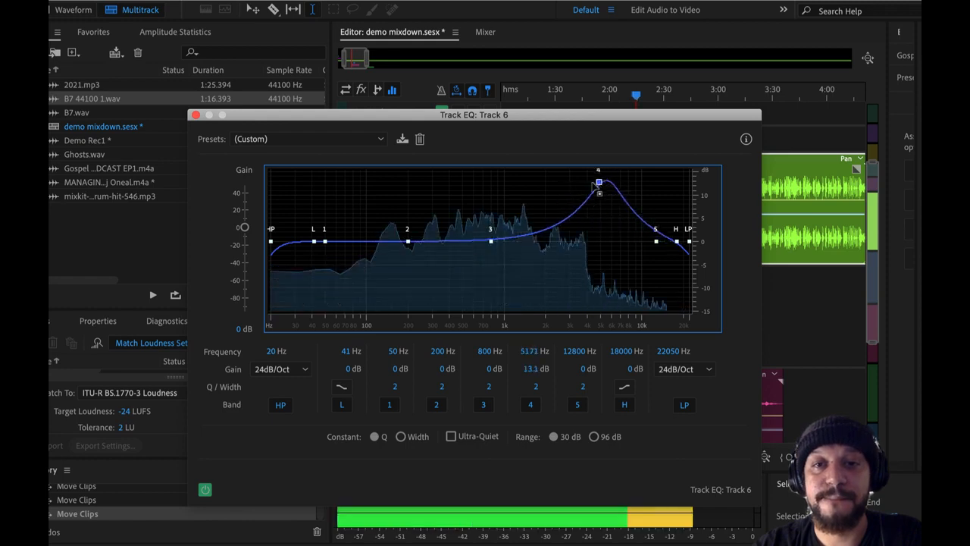
drag(599, 182, 386, 185)
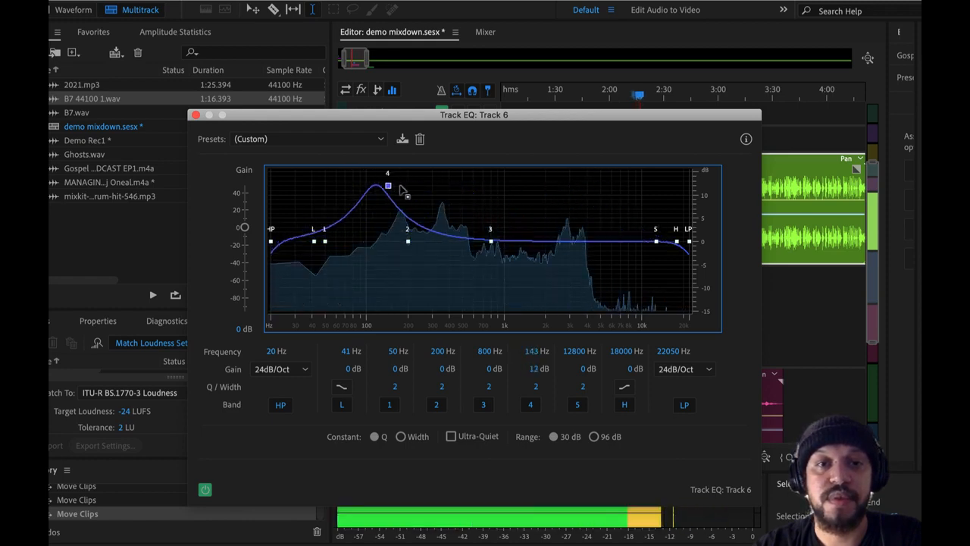
drag(388, 185, 515, 233)
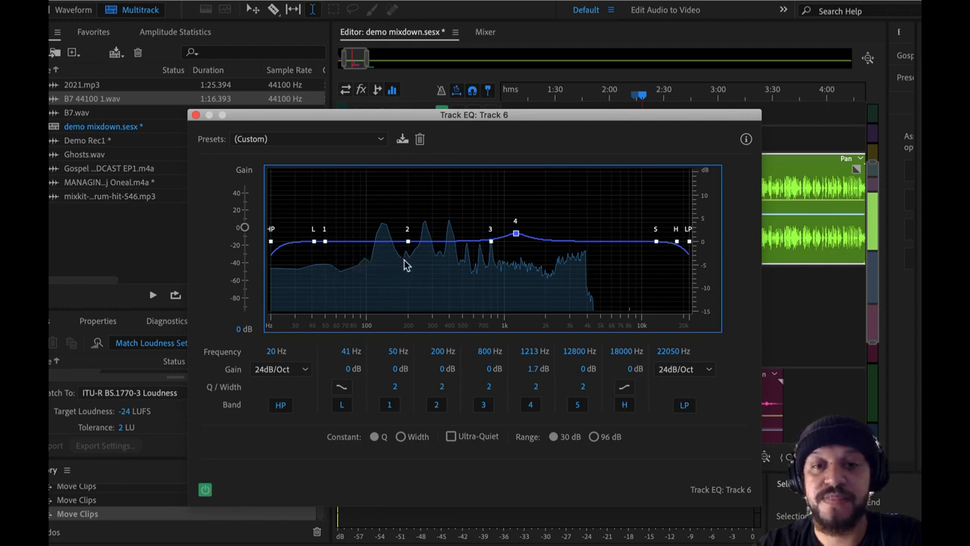
mouse_move(591, 221)
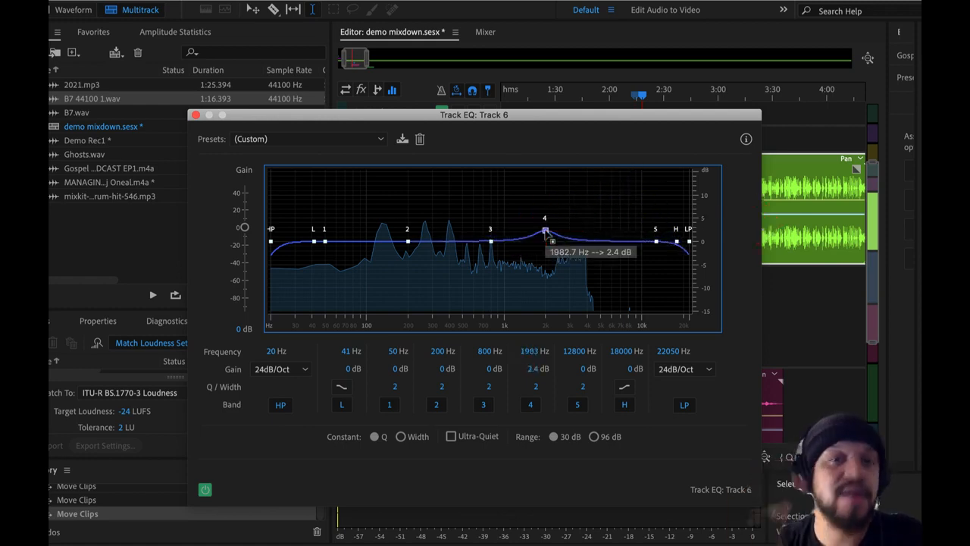
Settle band 4 as a strong peak of about +12.5 dB near 2.4 kHz, Q 4.2.
drag(544, 230, 640, 174)
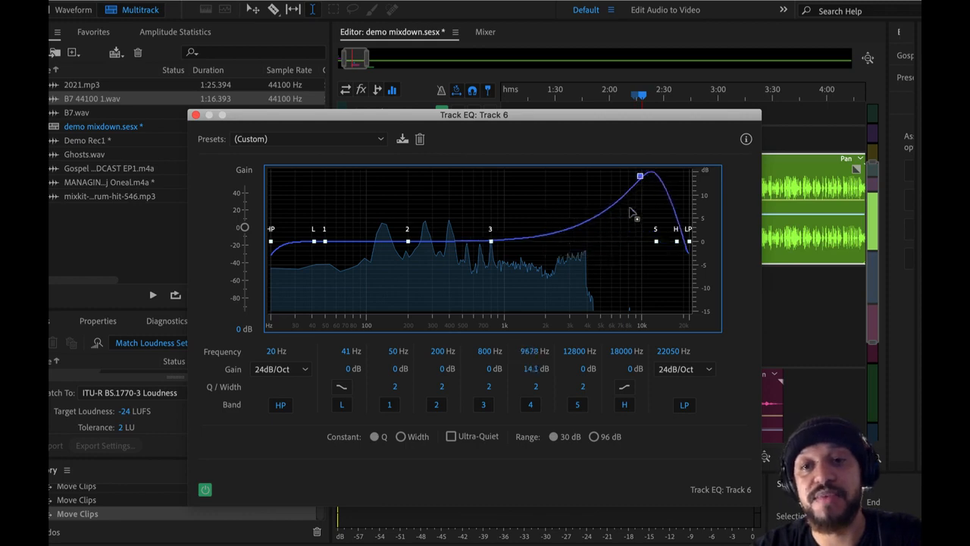
drag(640, 176, 544, 228)
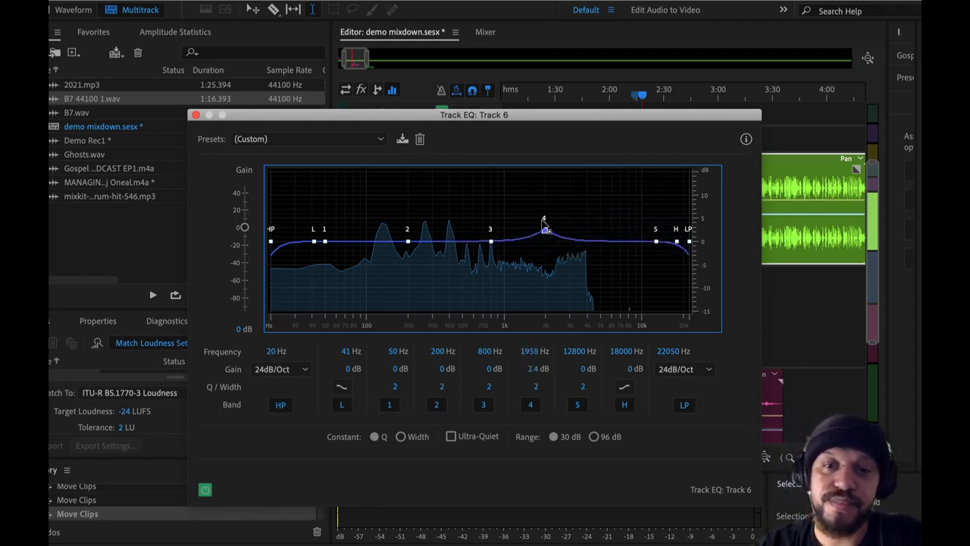
drag(545, 228, 534, 203)
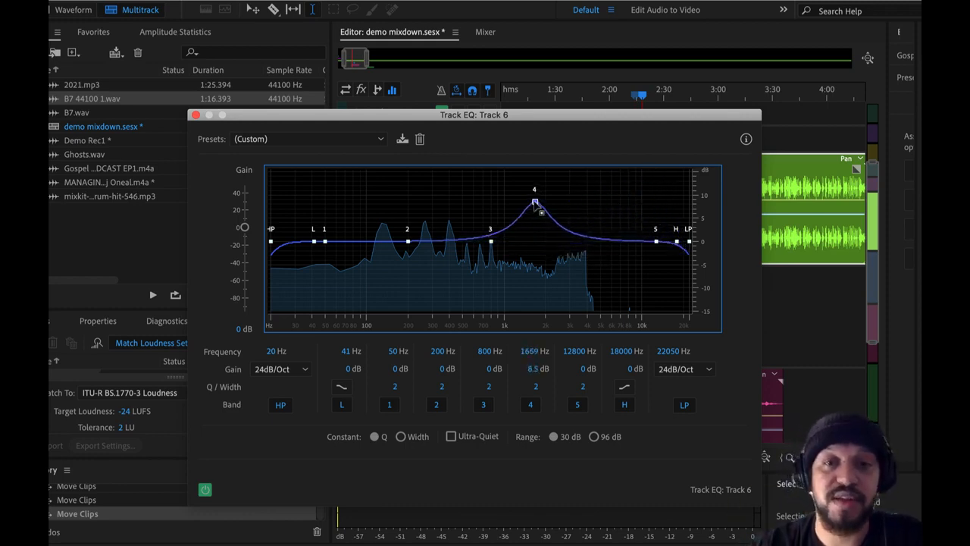
drag(533, 200, 514, 194)
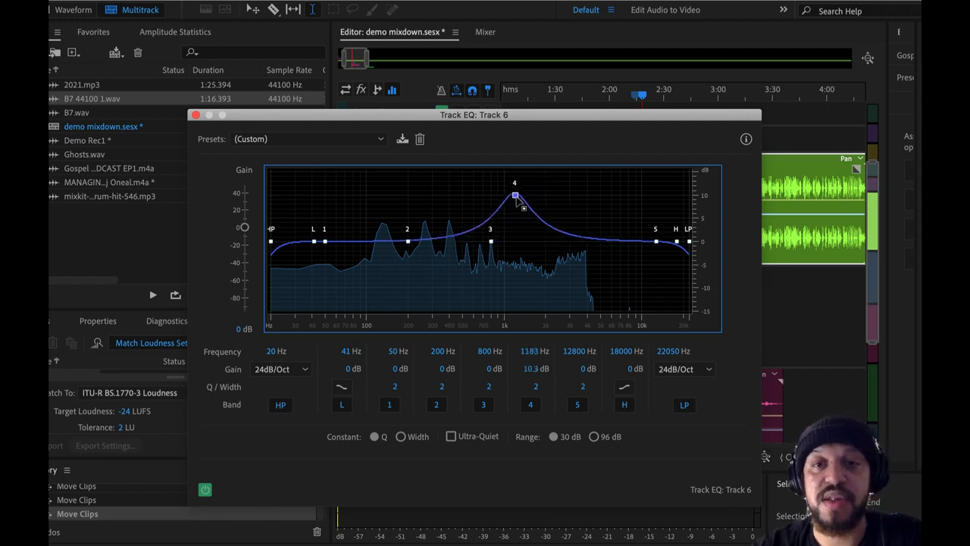
drag(514, 196, 512, 190)
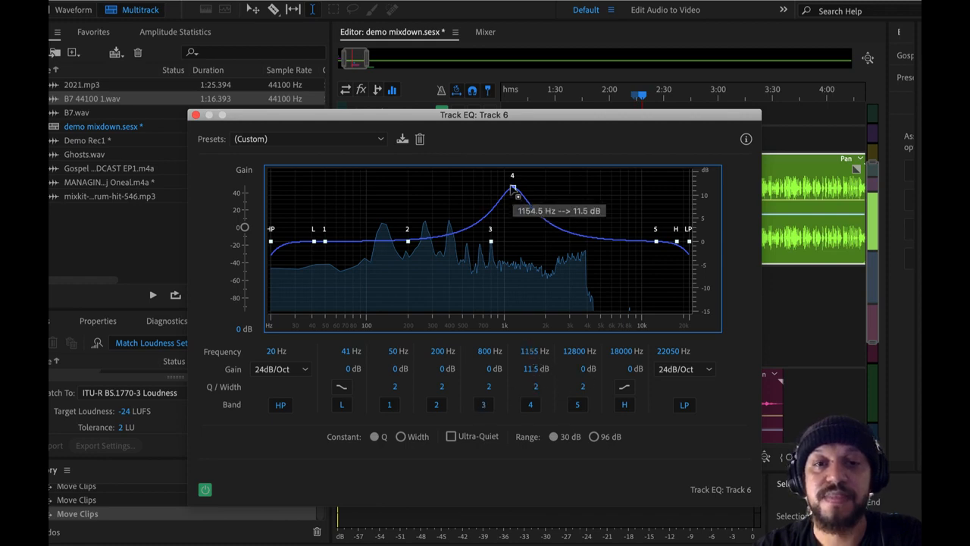
drag(512, 188, 537, 185)
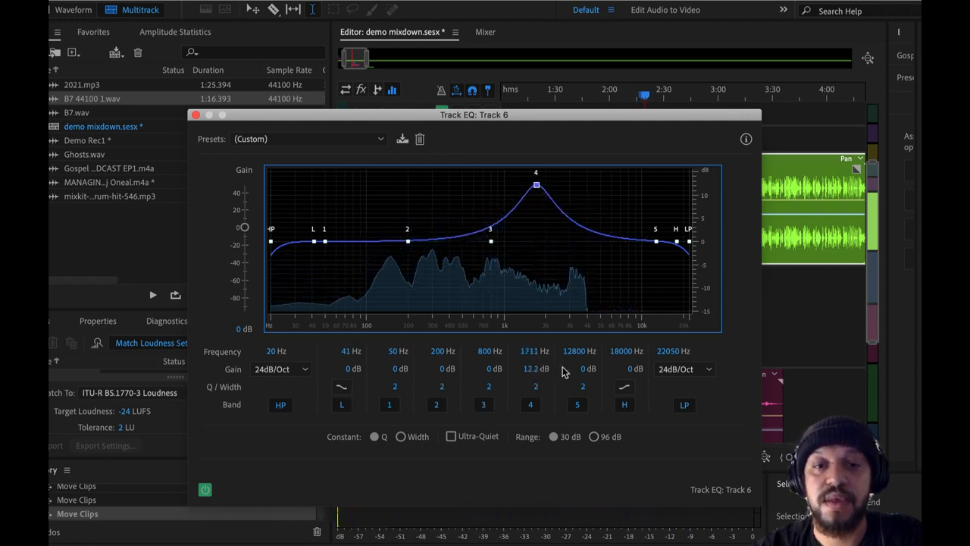
drag(537, 185, 549, 185)
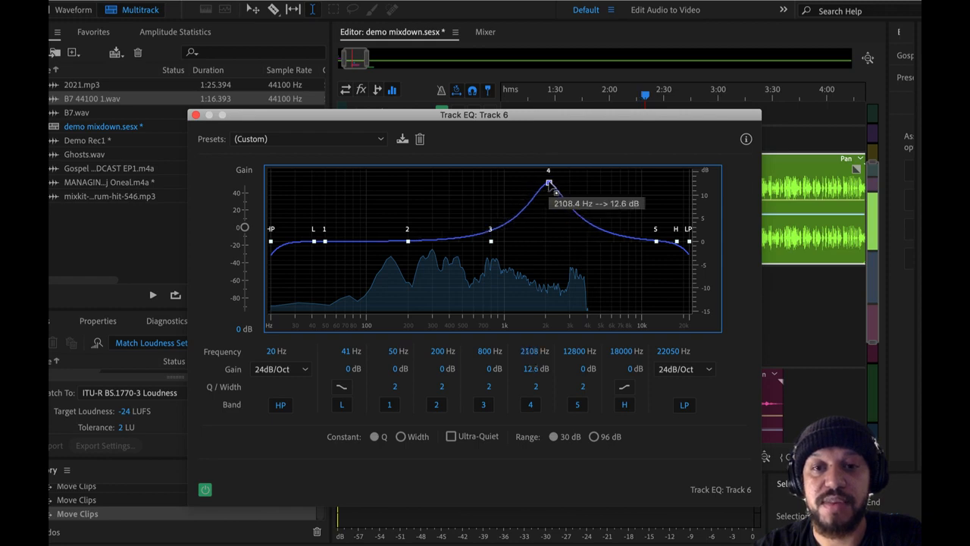
drag(548, 185, 558, 185)
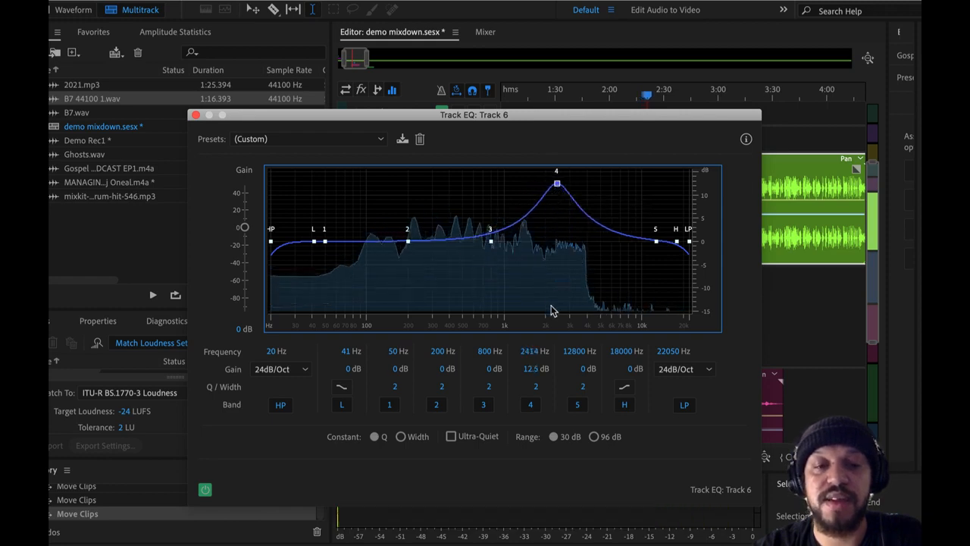
mouse_move(544, 400)
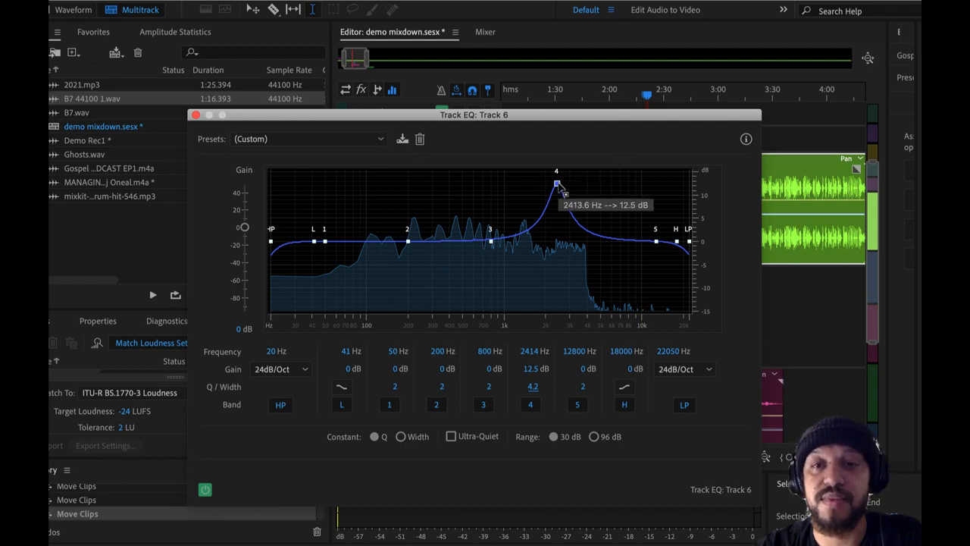
Narrow band 4 to Q 18.2 and pull it to about −2.7 dB near 2.7 kHz.
drag(557, 182, 569, 188)
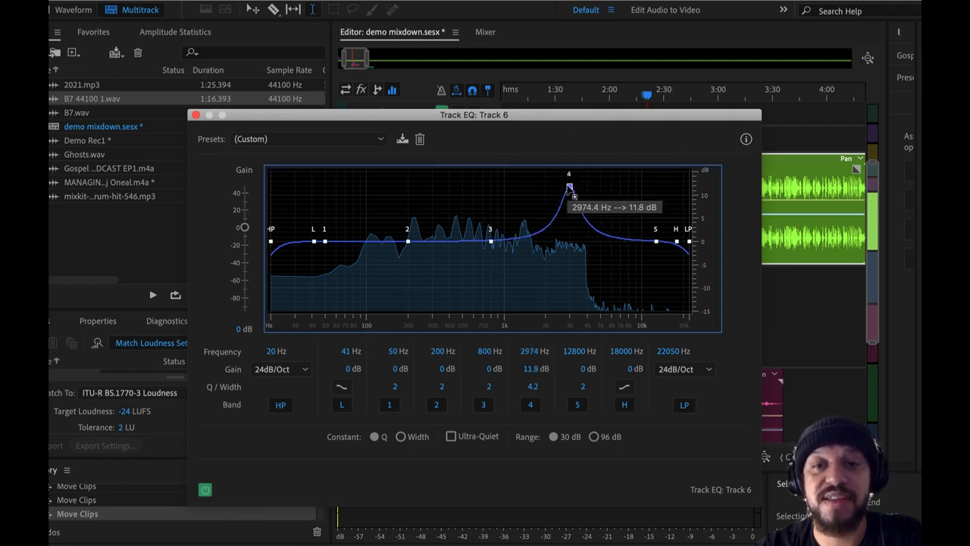
drag(568, 188, 546, 188)
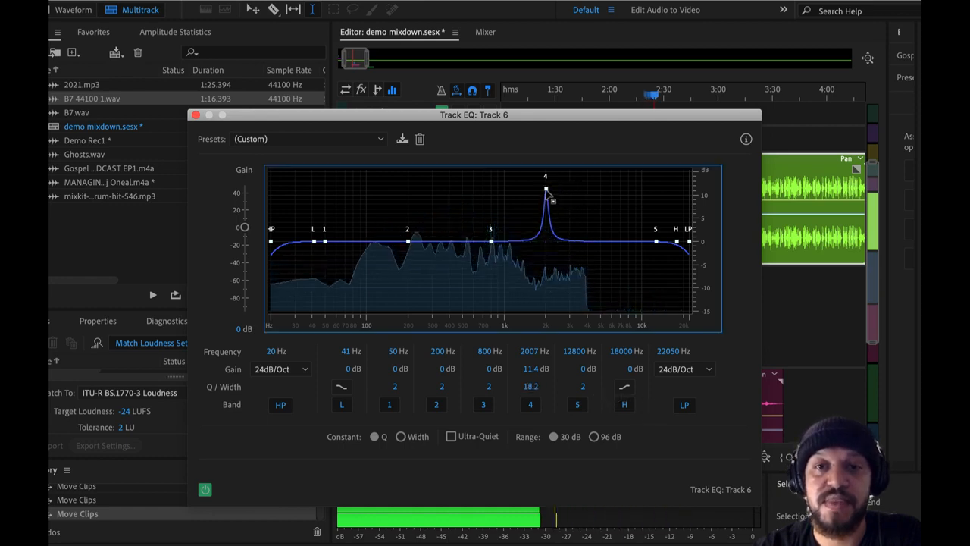
drag(546, 188, 562, 185)
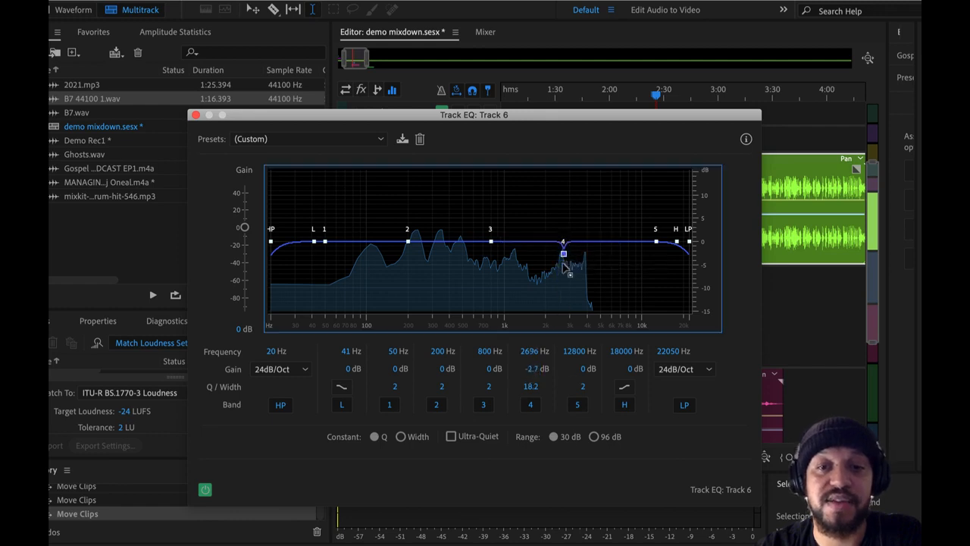
Deepen band 4 into a notch of about −6 dB and move it down to roughly 1.4 kHz.
drag(564, 252, 565, 265)
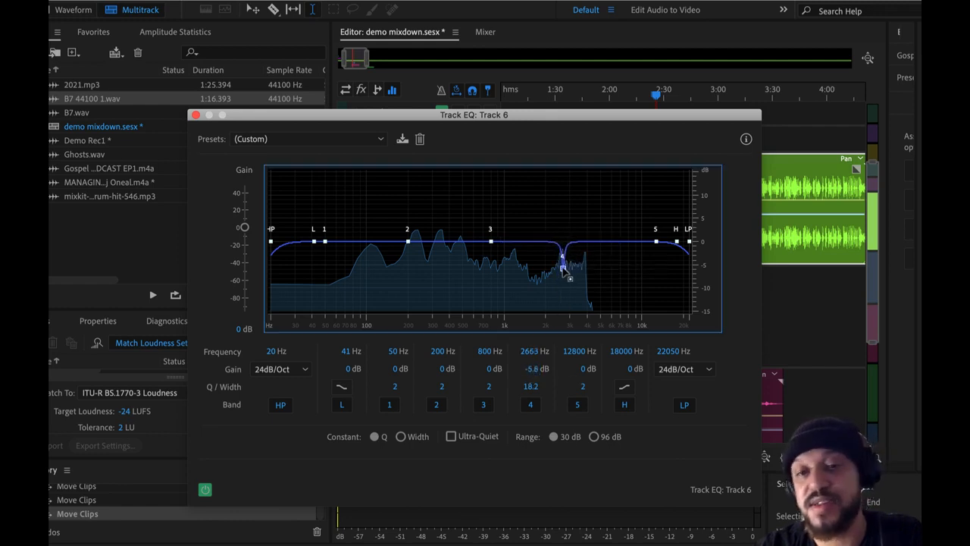
drag(567, 270, 567, 275)
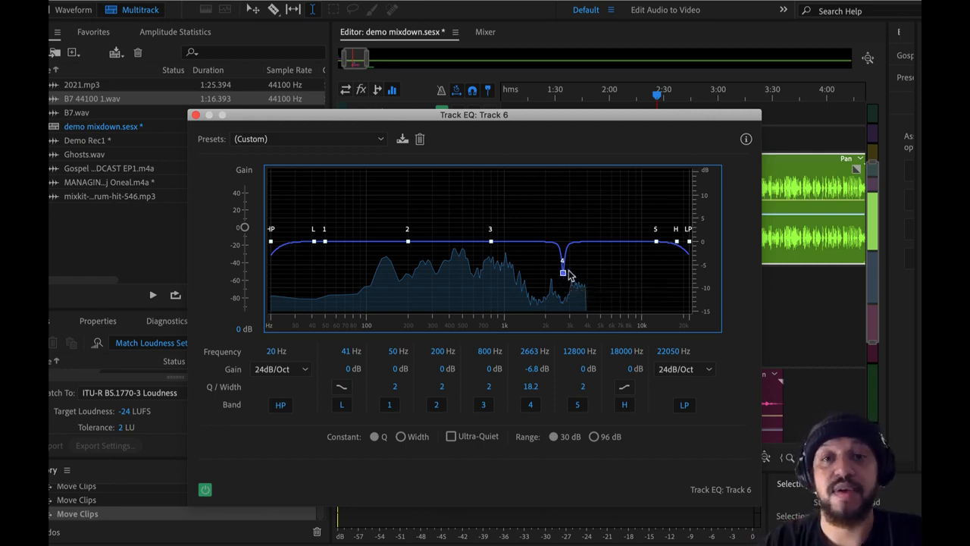
drag(563, 270, 561, 244)
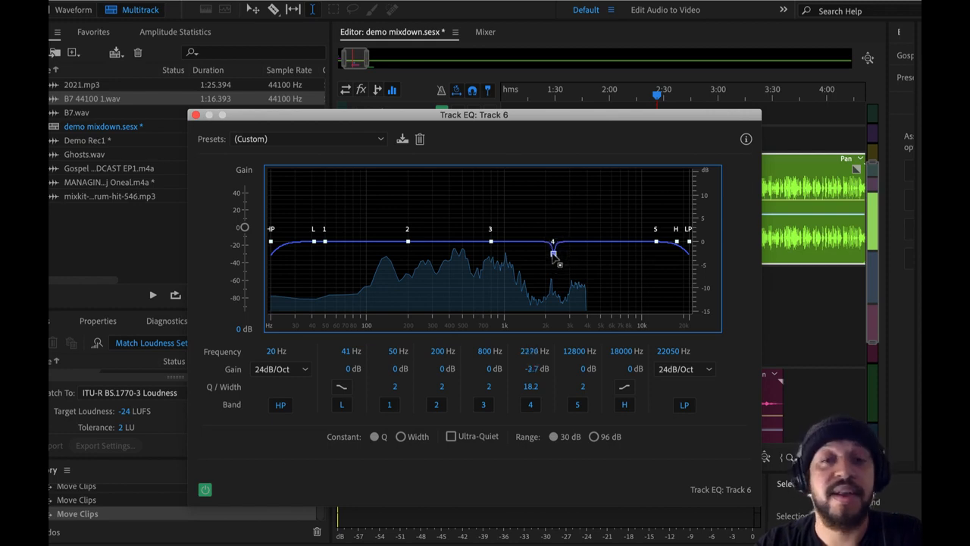
drag(554, 242, 528, 265)
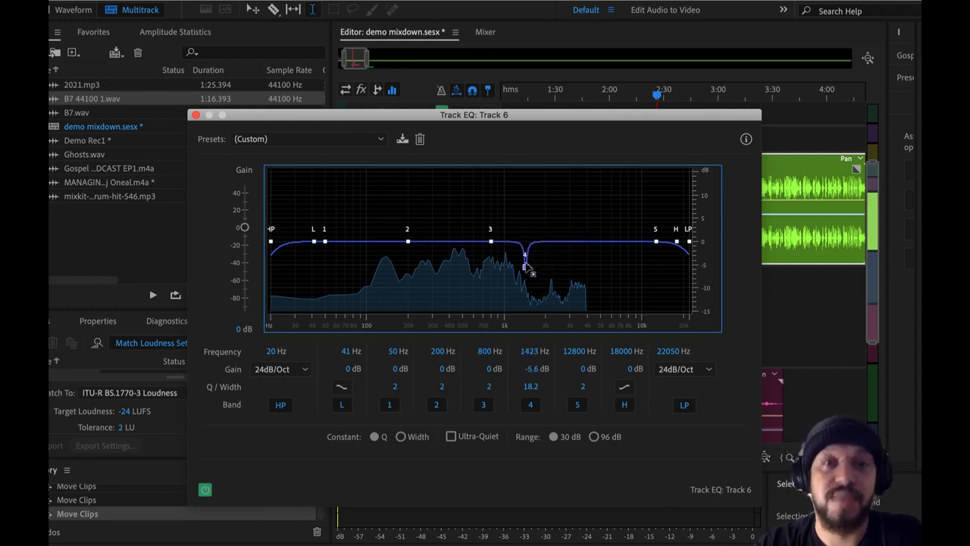
drag(528, 266, 527, 258)
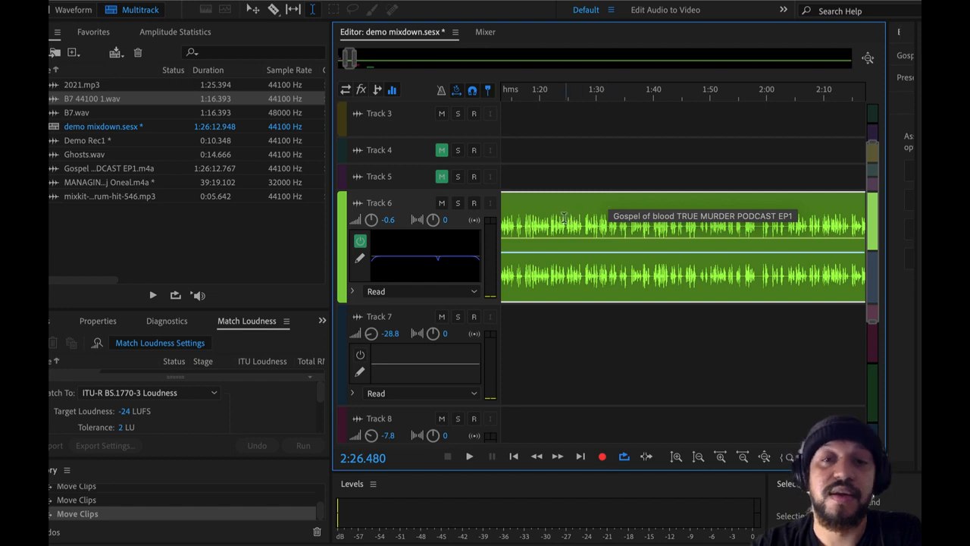
Reopen Track 6's EQ window from its header thumbnail.
click(549, 94)
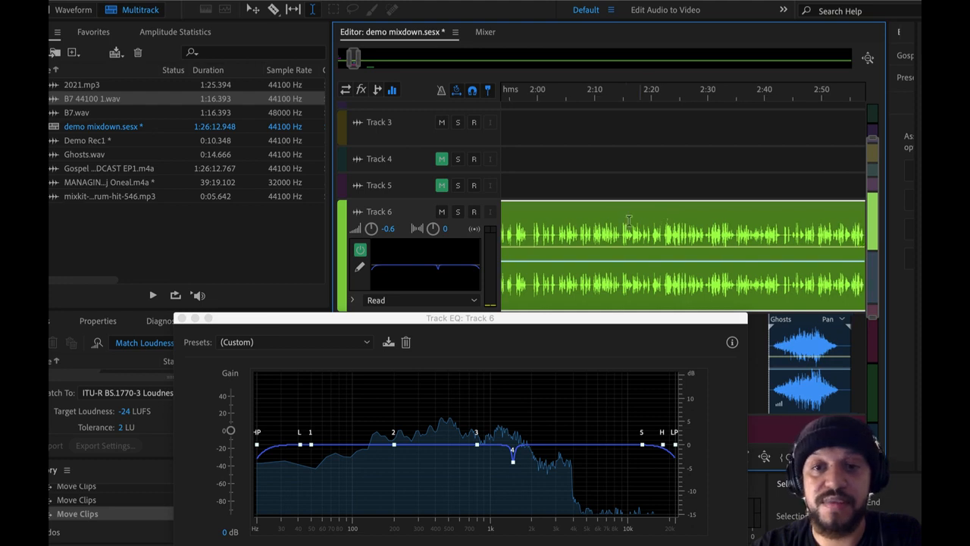
Set the high-pass to about 117 Hz and raise band 3 to roughly +6.5 dB near 3.4 kHz.
click(639, 92)
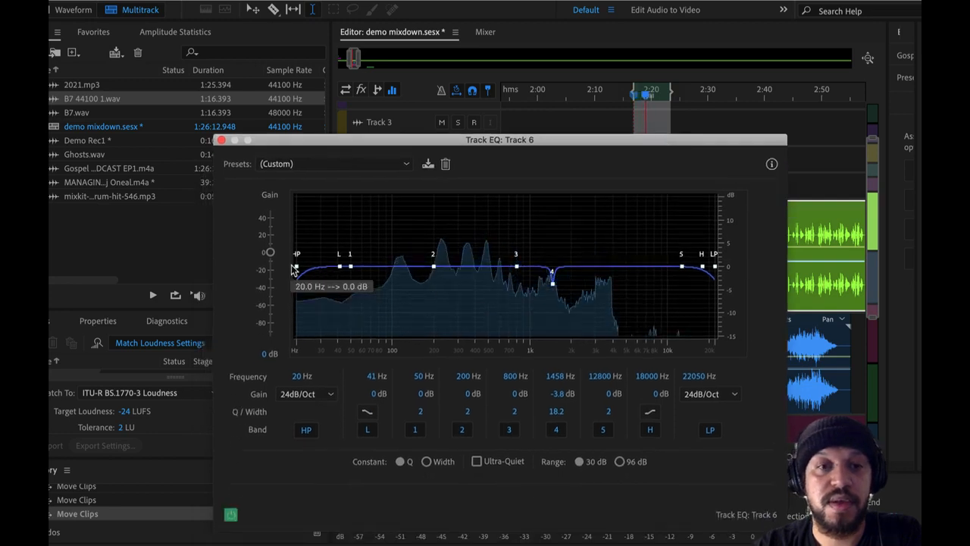
drag(295, 267, 458, 267)
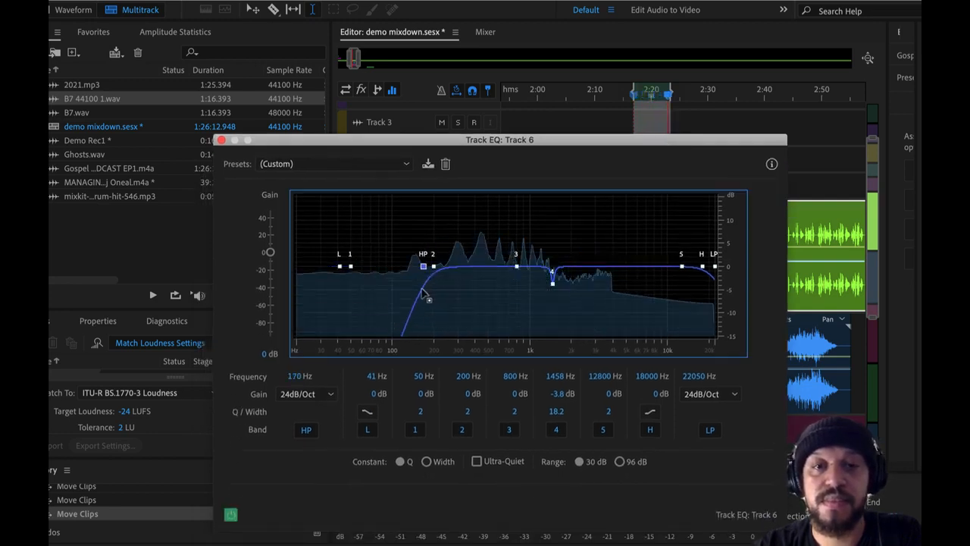
drag(423, 267, 402, 267)
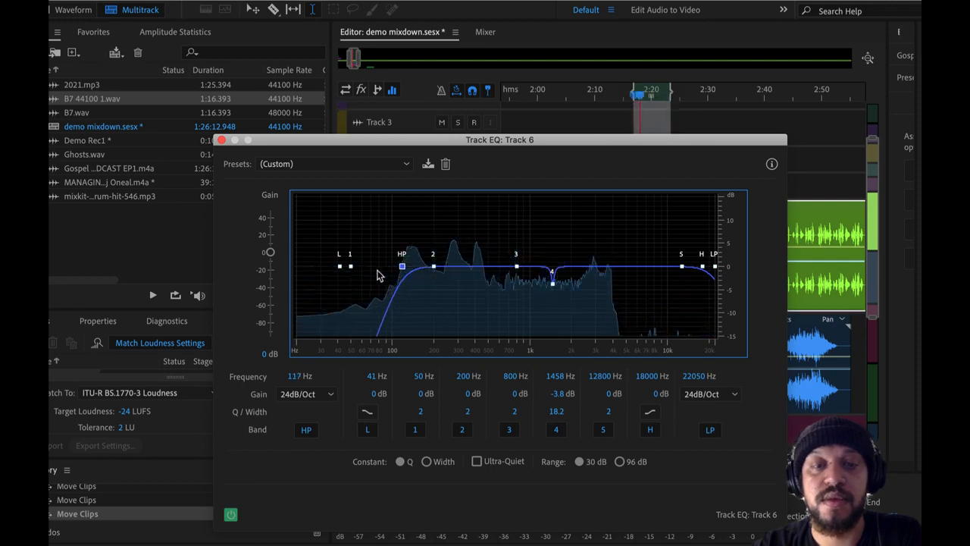
drag(515, 266, 603, 239)
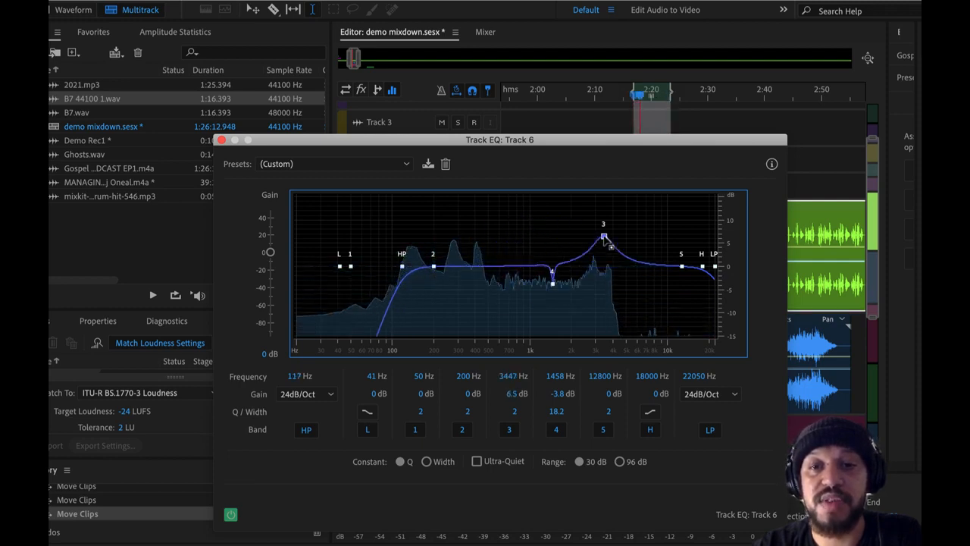
drag(612, 250, 607, 224)
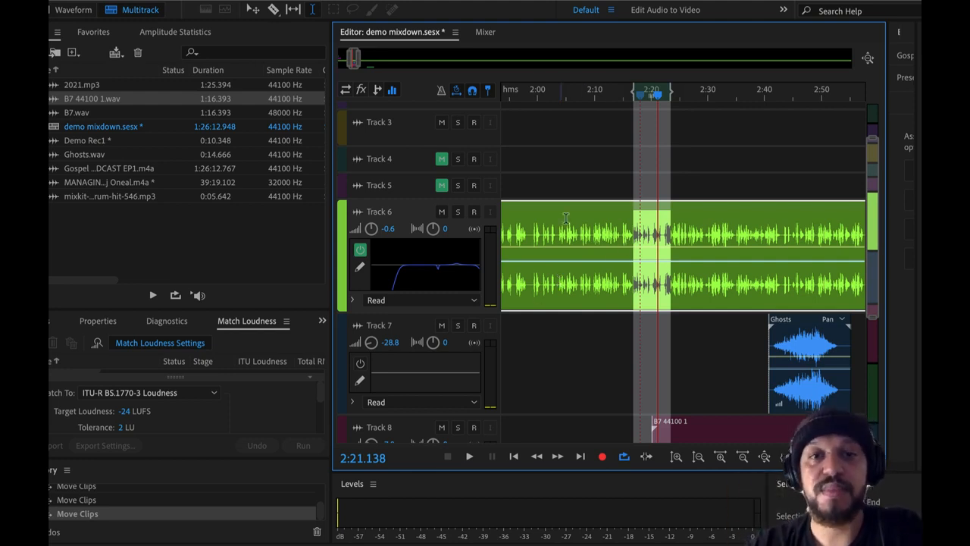
mouse_move(548, 211)
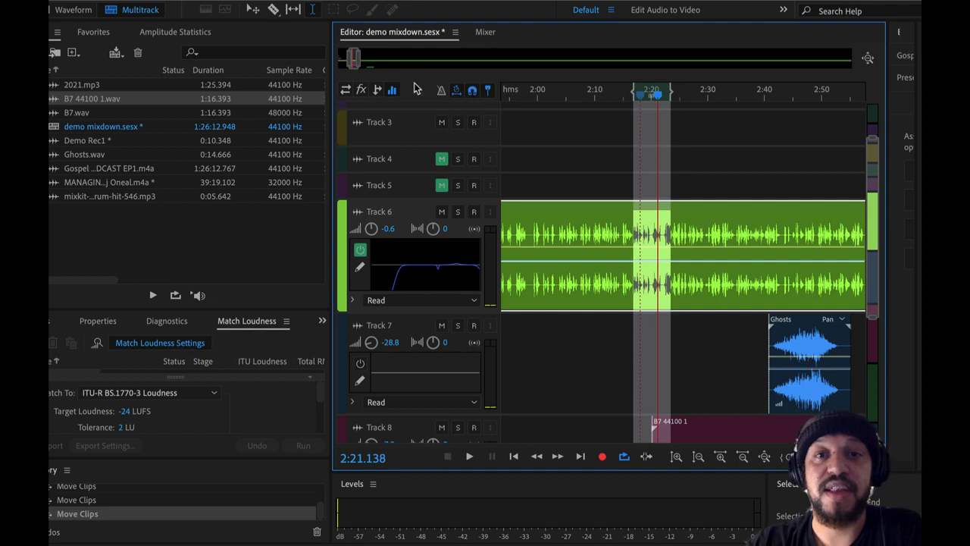
mouse_move(443, 92)
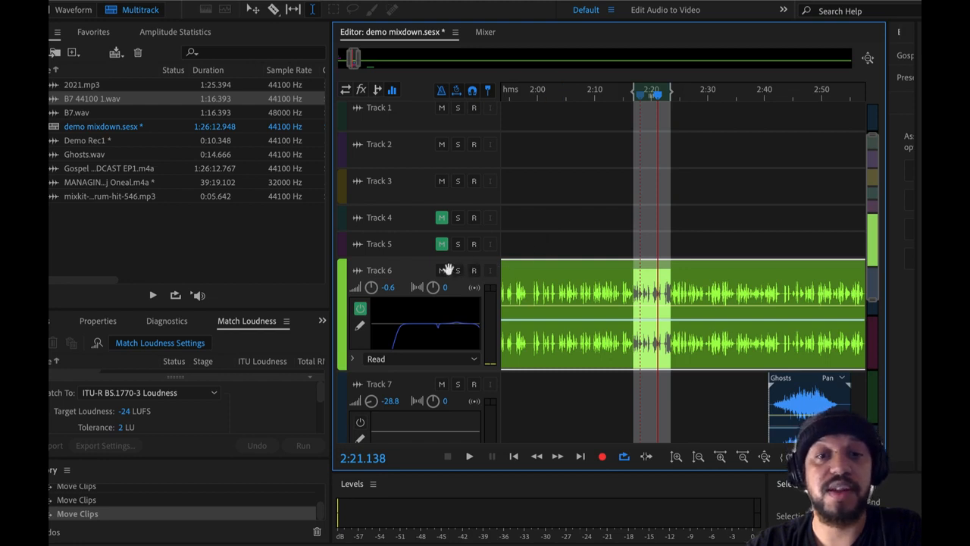
Scroll the session down to the Track 8 clip and Mix track.
scroll(down, 3)
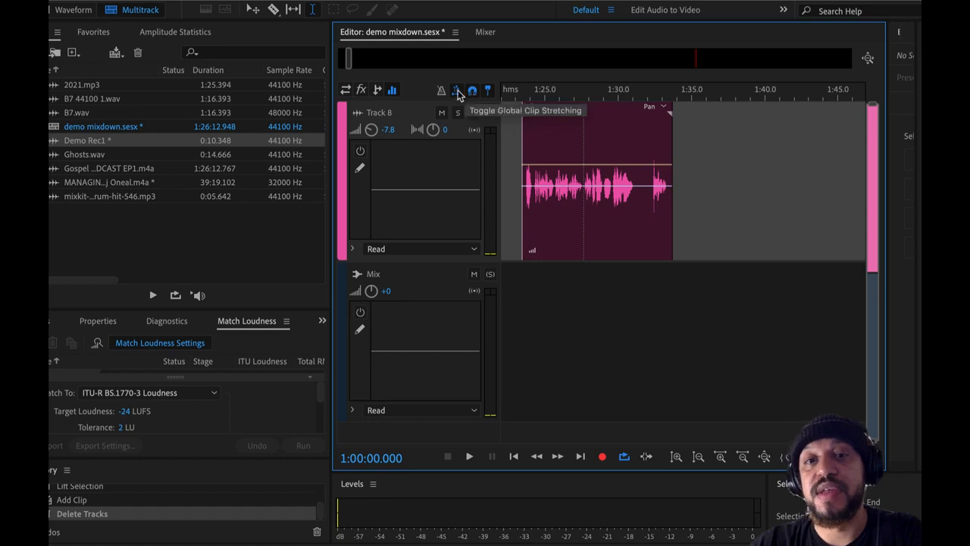
mouse_move(473, 91)
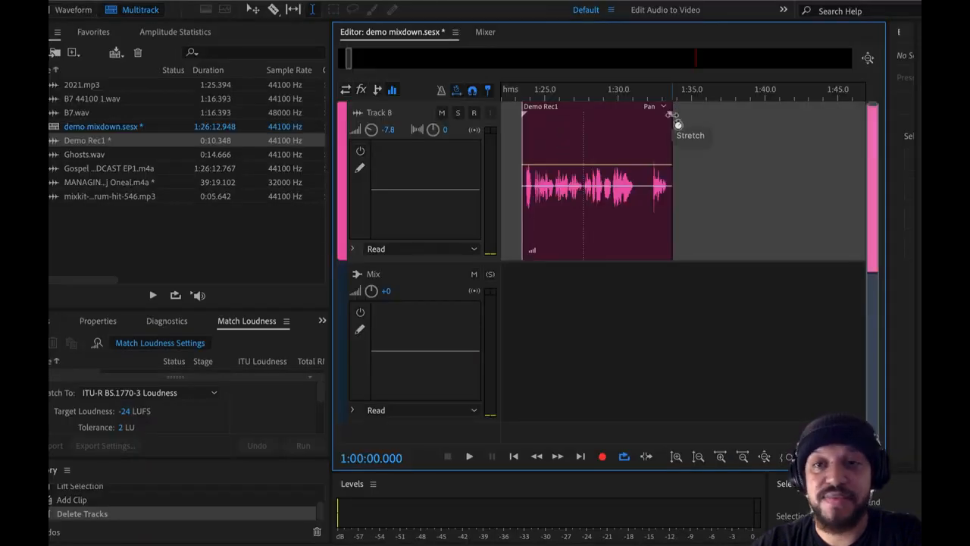
Stretch the Demo Rec1 clip on Track 8 to 58% and place the playhead about four seconds in.
drag(673, 118, 834, 127)
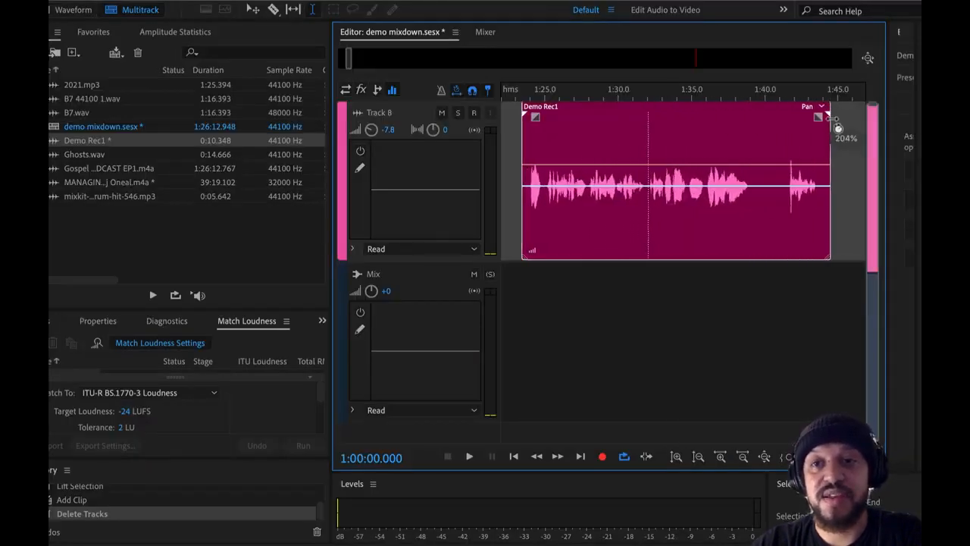
click(470, 454)
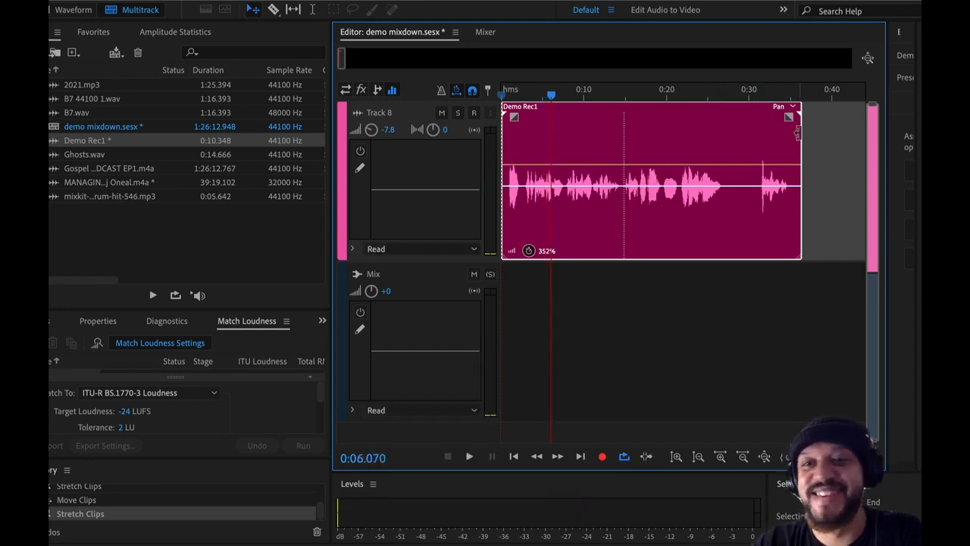
mouse_move(815, 182)
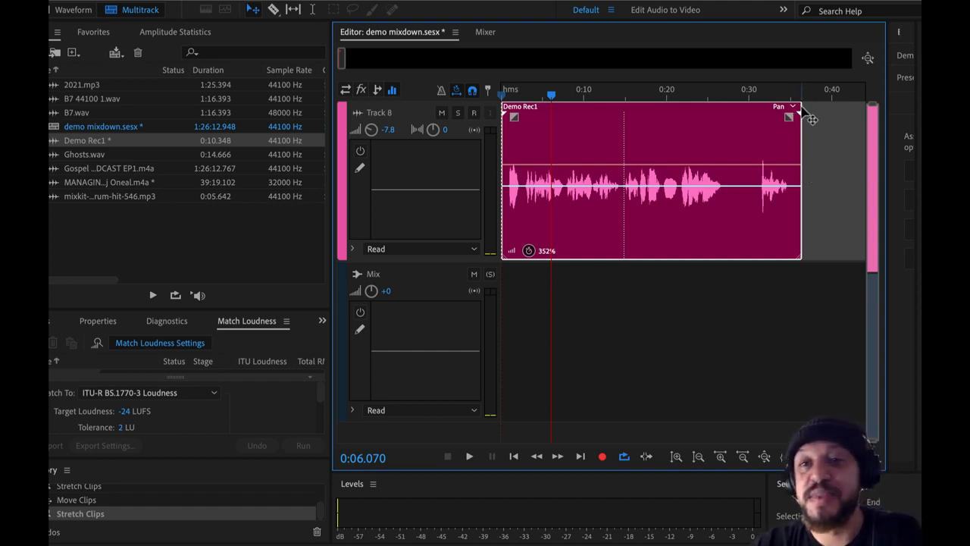
drag(797, 118, 666, 118)
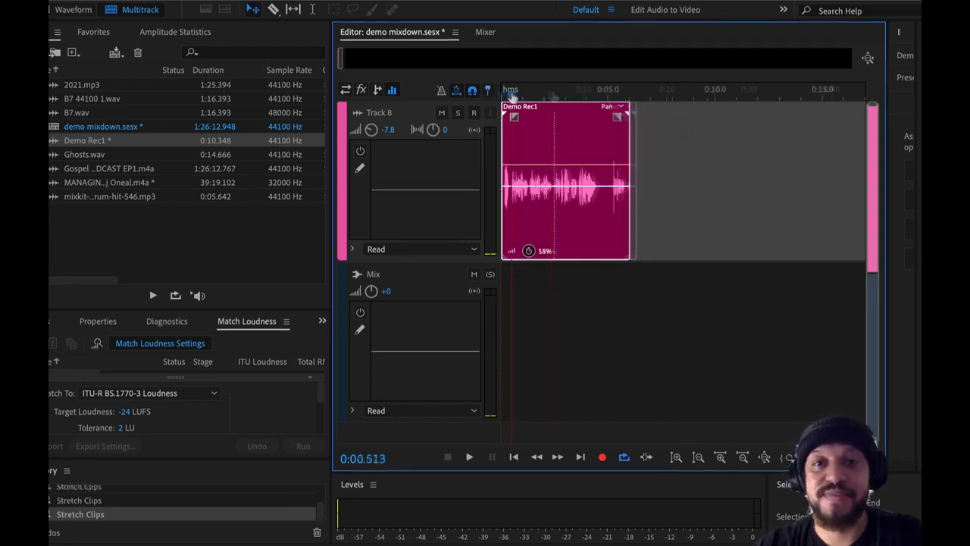
click(469, 456)
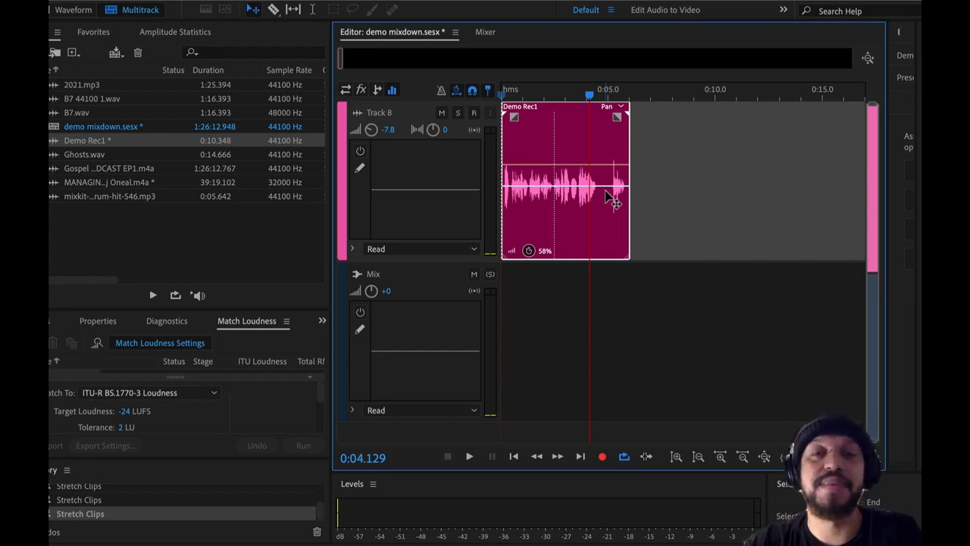
mouse_move(612, 234)
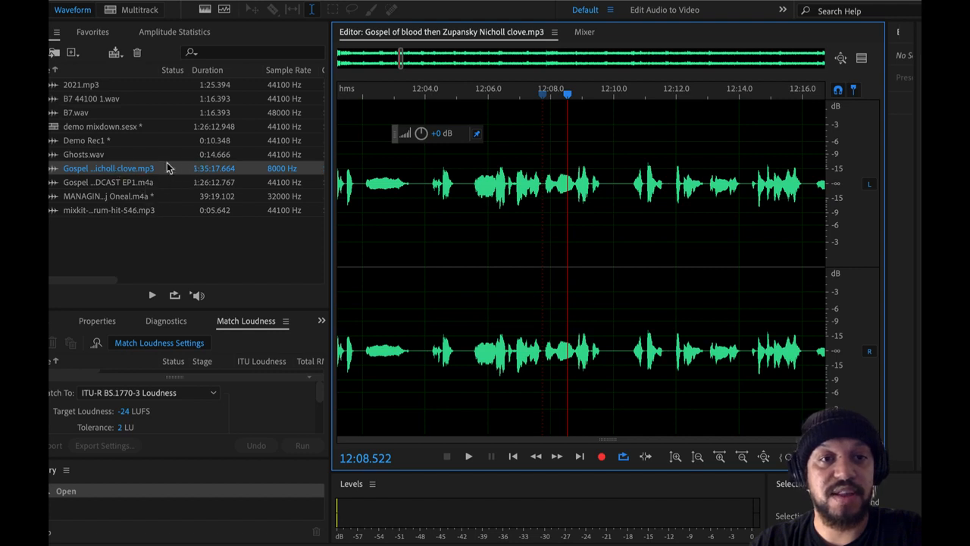
mouse_move(236, 186)
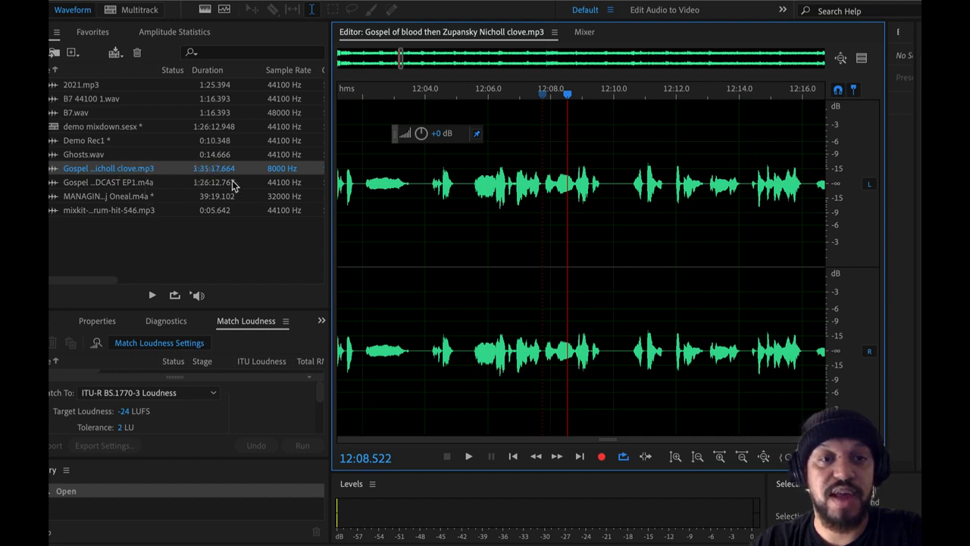
mouse_move(226, 185)
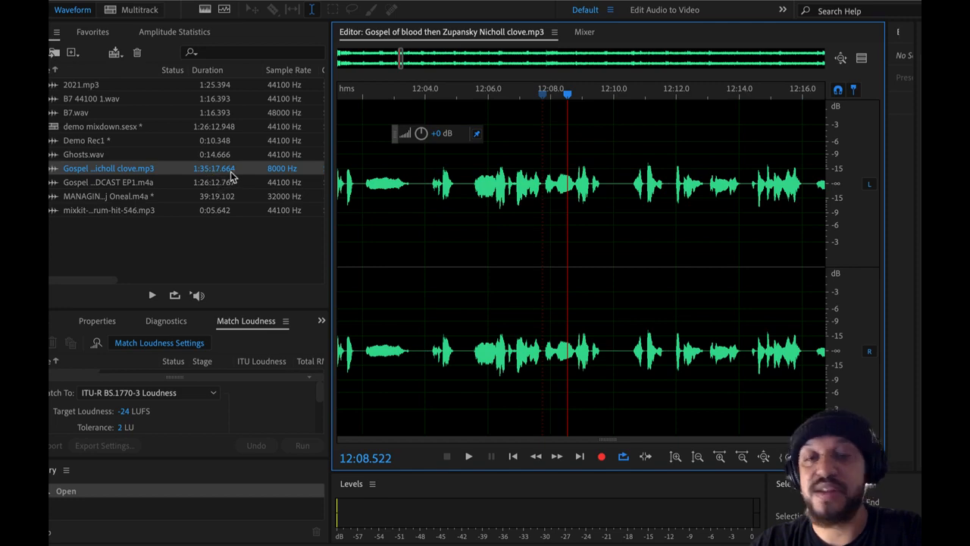
Bring the Gospel of blood podcast MP3 into the Waveform editor view.
click(140, 9)
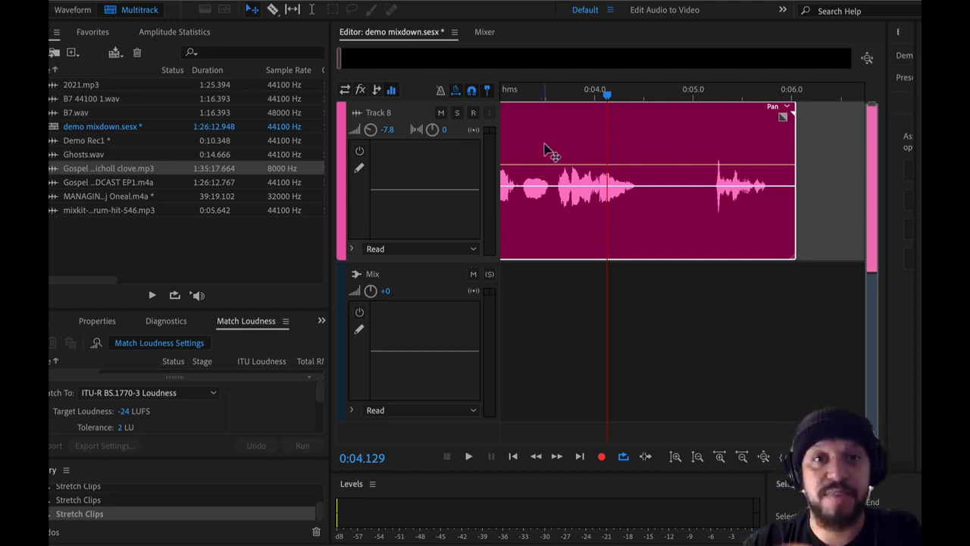
mouse_move(470, 91)
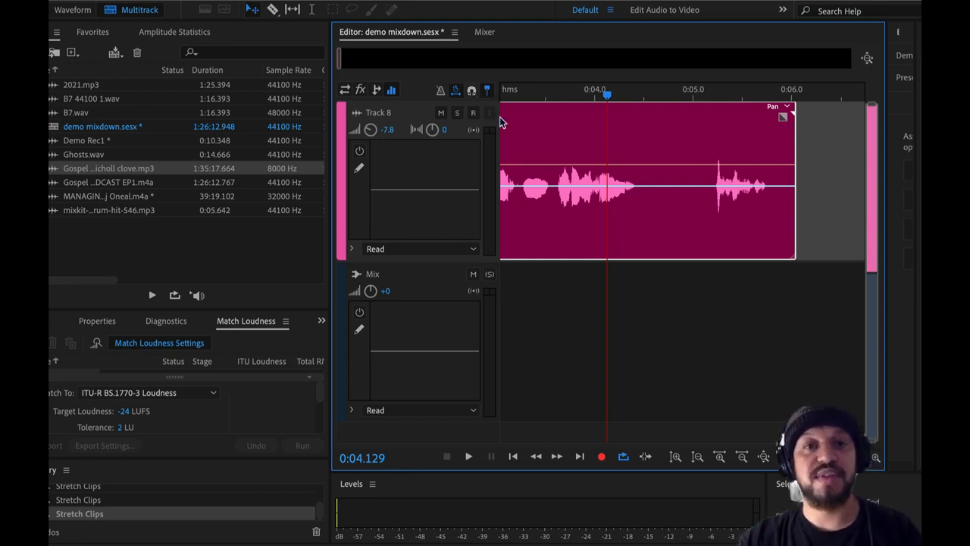
mouse_move(291, 9)
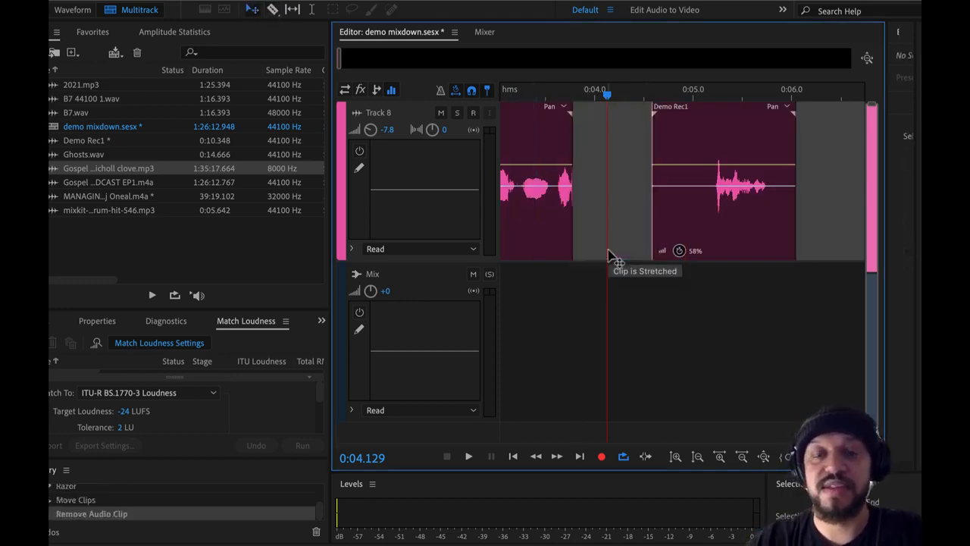
mouse_move(727, 144)
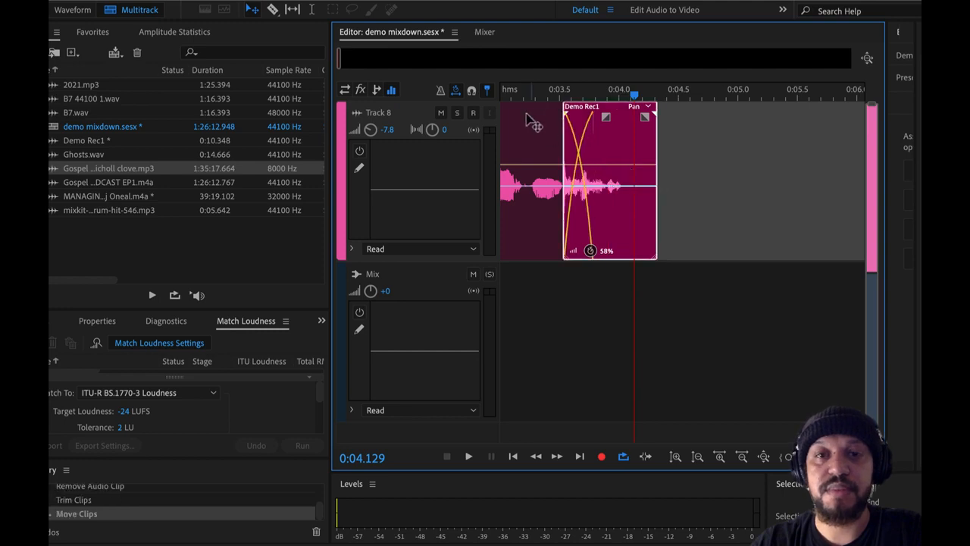
Slide the later Demo Rec1 piece over the earlier one to create a crossfade.
click(469, 454)
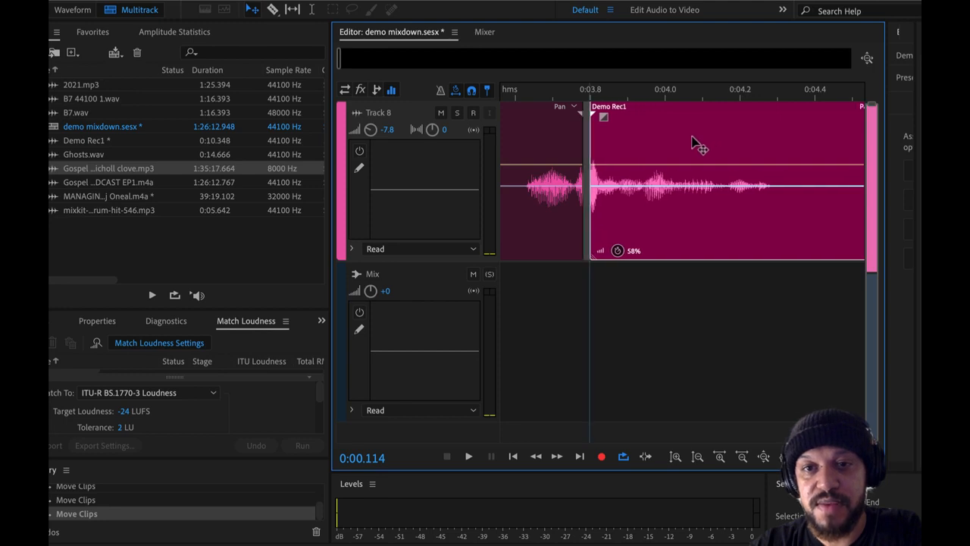
mouse_move(690, 148)
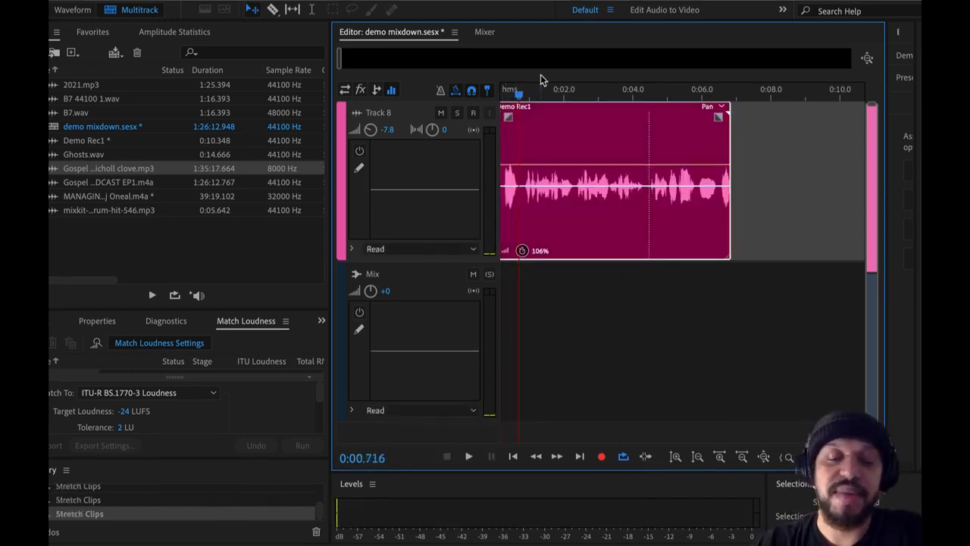
Place the playhead along Demo Rec1 for cue markers and show the Markers panel.
click(468, 456)
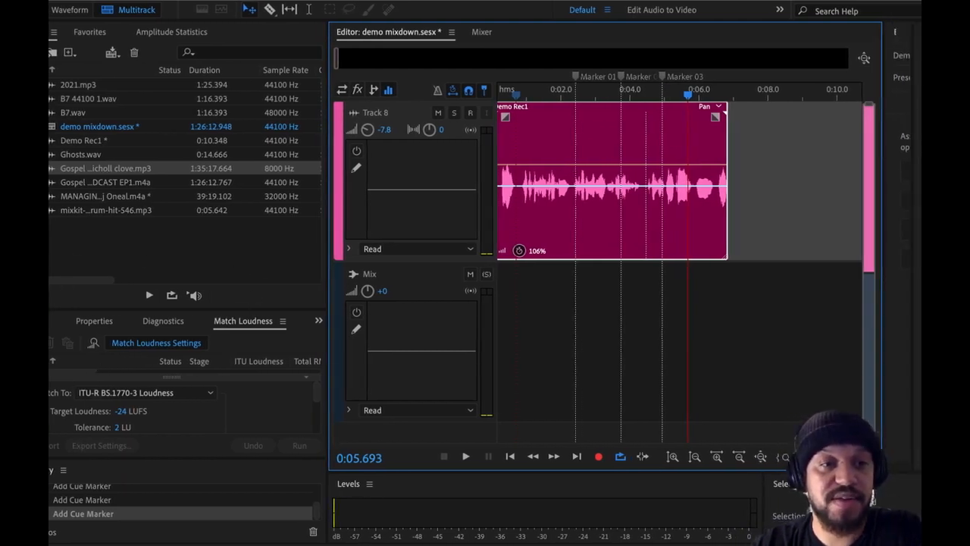
click(65, 322)
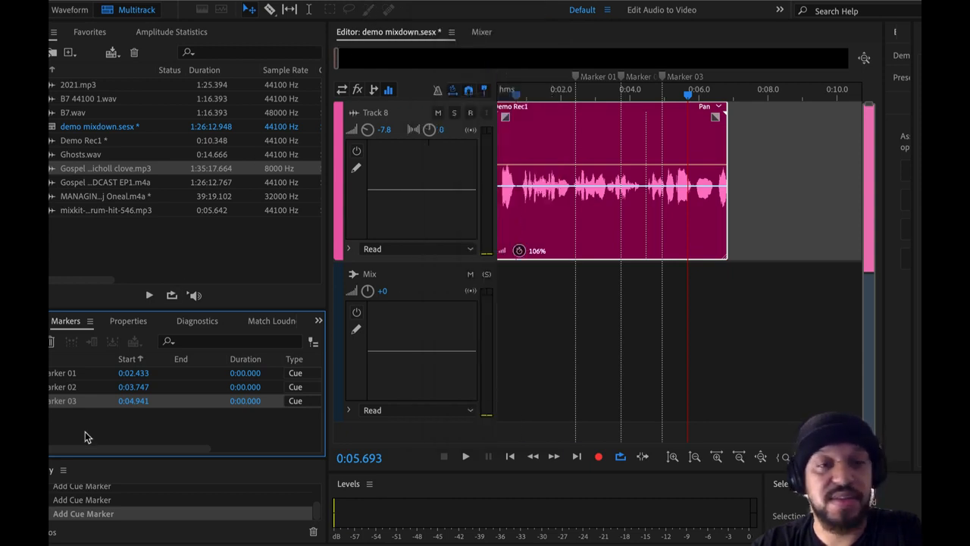
Move the Markers panel so it sits after Properties in the lower panel group.
click(90, 322)
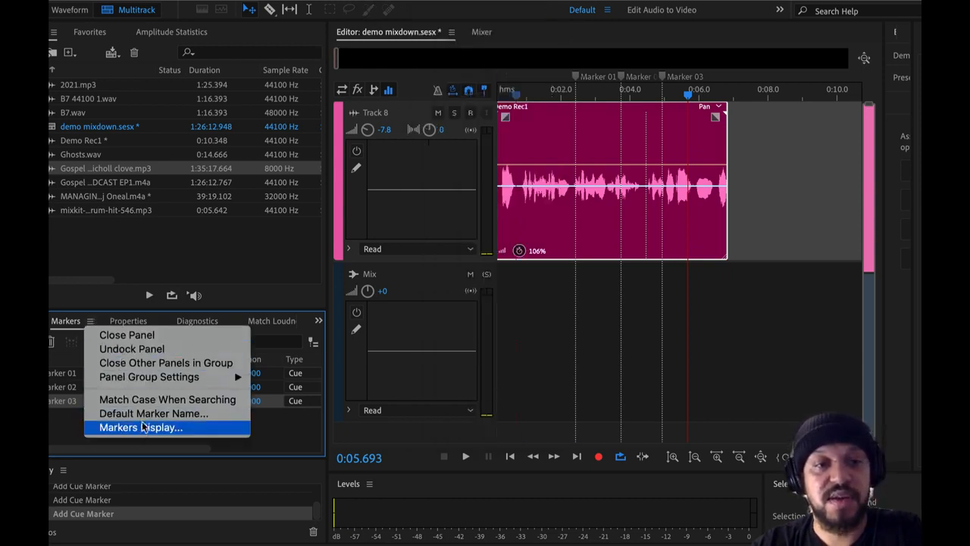
mouse_move(127, 335)
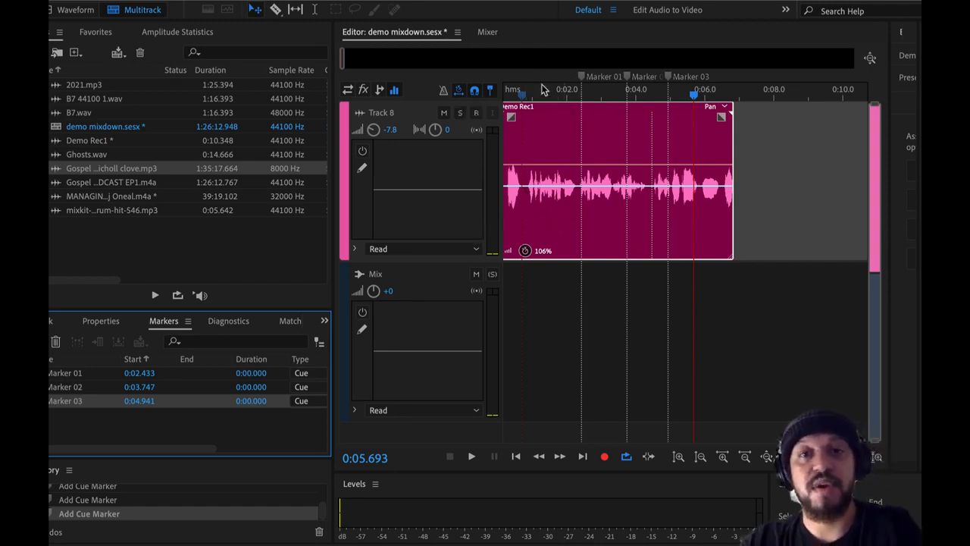
click(63, 373)
text(noise)
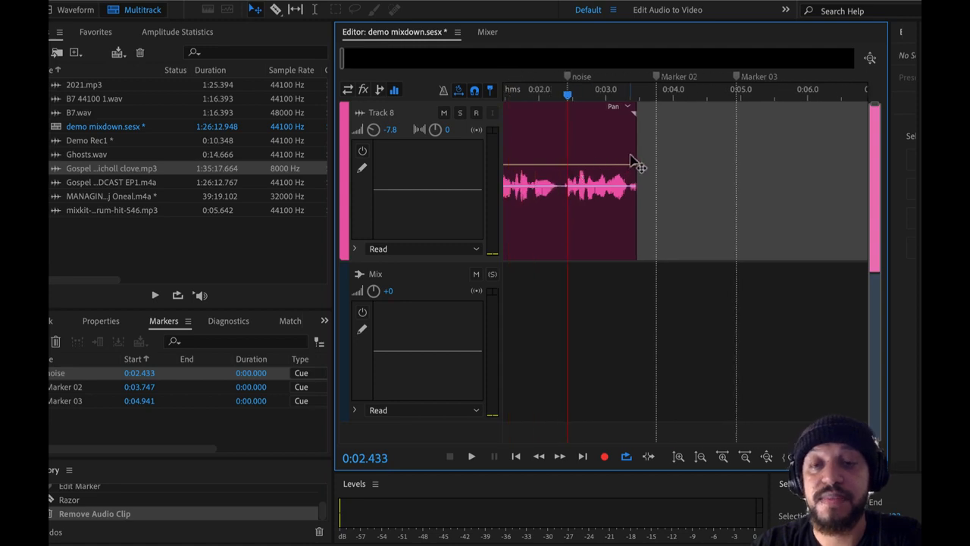
mouse_move(640, 170)
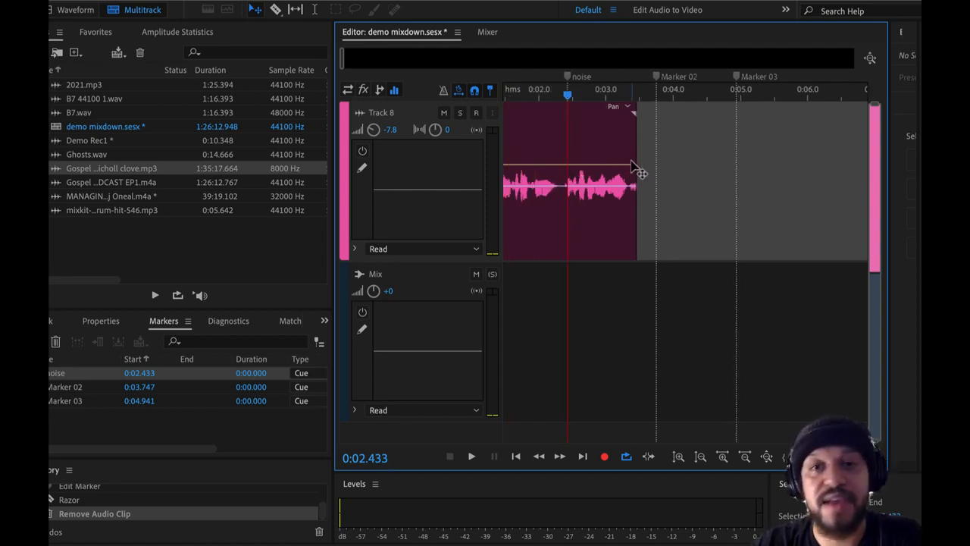
mouse_move(635, 149)
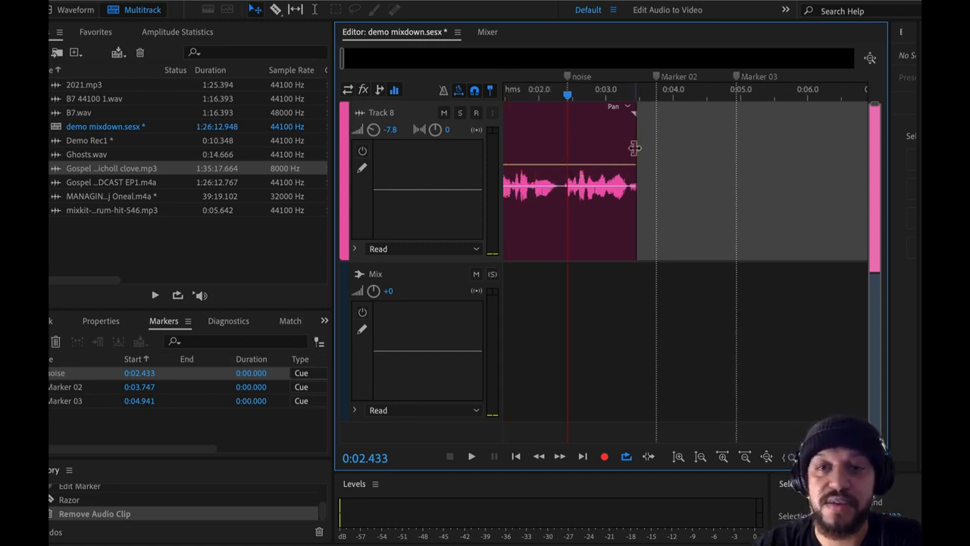
mouse_move(640, 134)
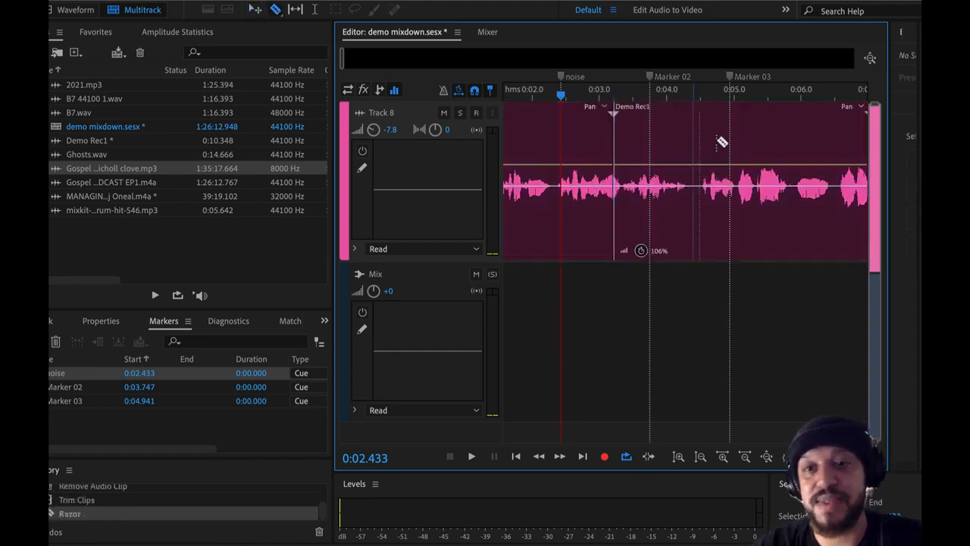
Trim and reposition the razor-cut Demo Rec1 clip on Track 8.
click(675, 151)
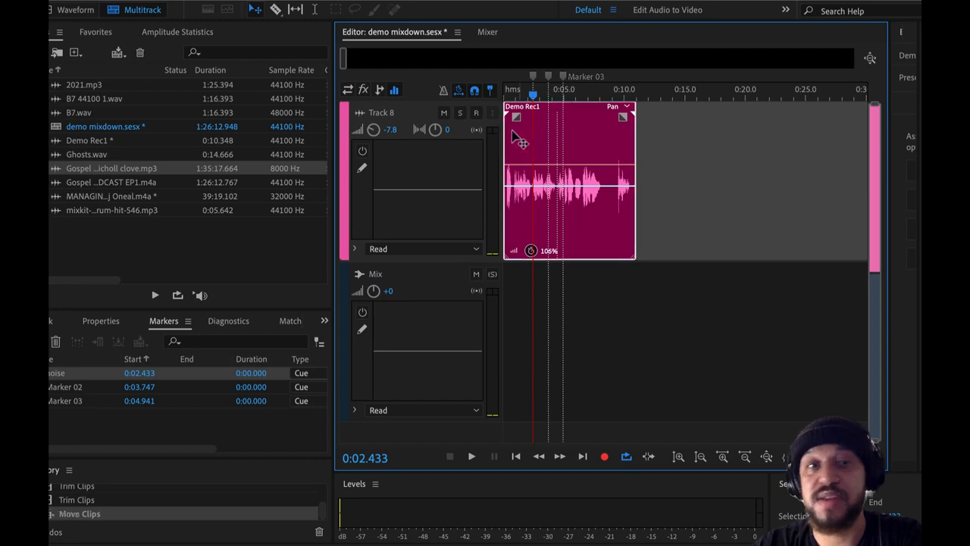
mouse_move(76, 9)
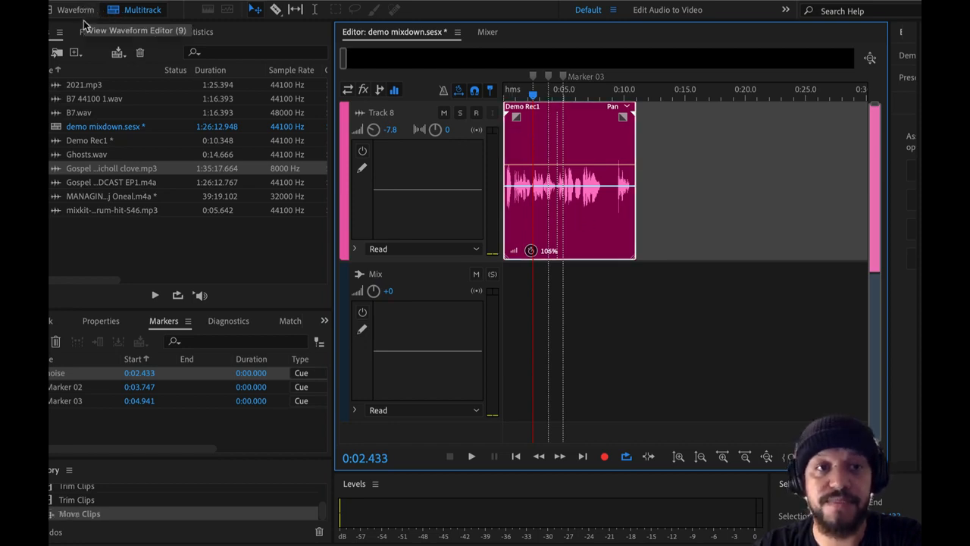
Open Demo Rec1 in the Waveform editor for destructive deletion down to about 1.3 seconds.
click(105, 127)
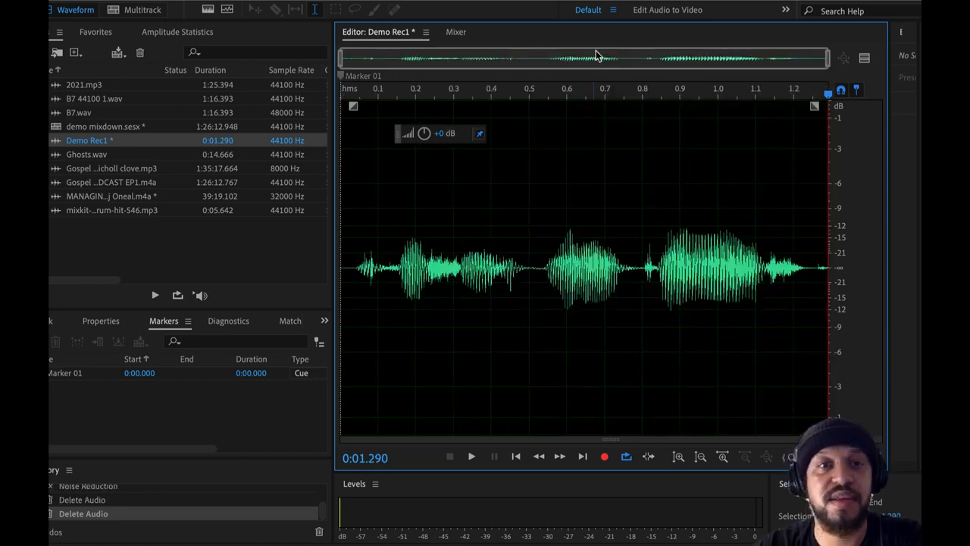
Return to the multitrack session and inspect the sync warning on the silenced Demo Rec1 clip.
click(143, 9)
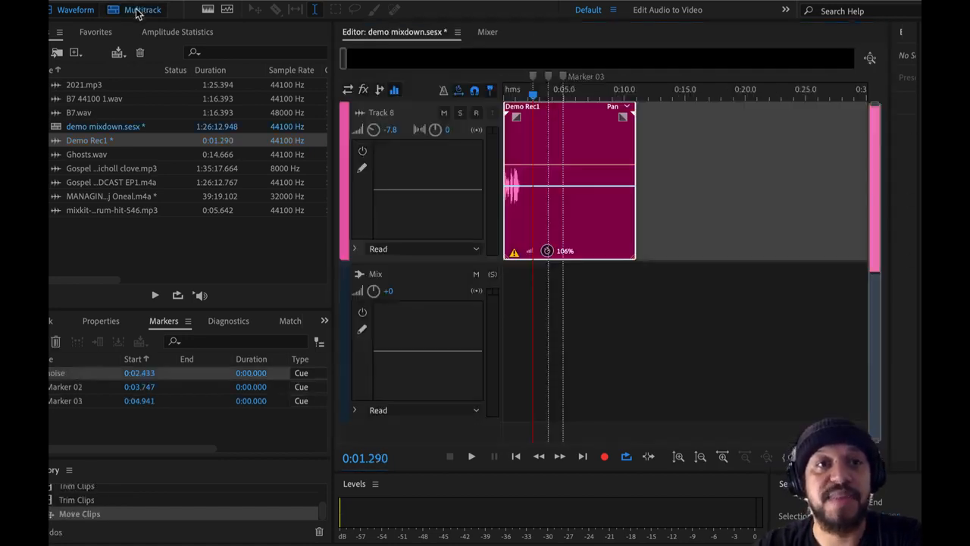
click(142, 9)
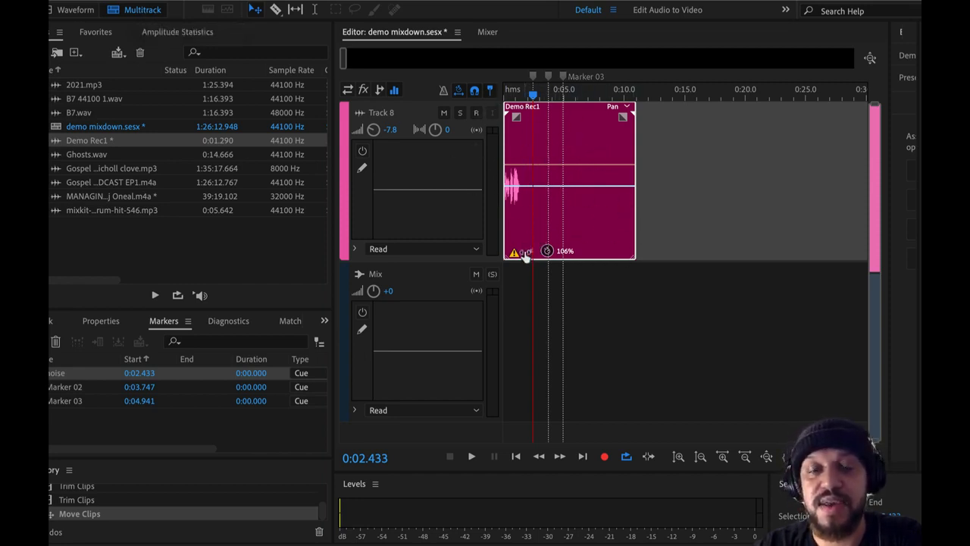
mouse_move(516, 251)
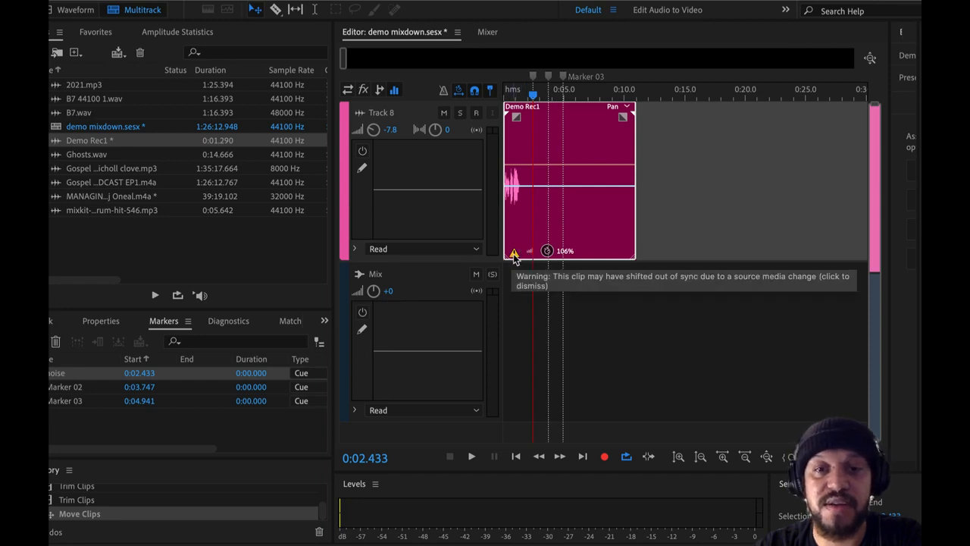
click(514, 251)
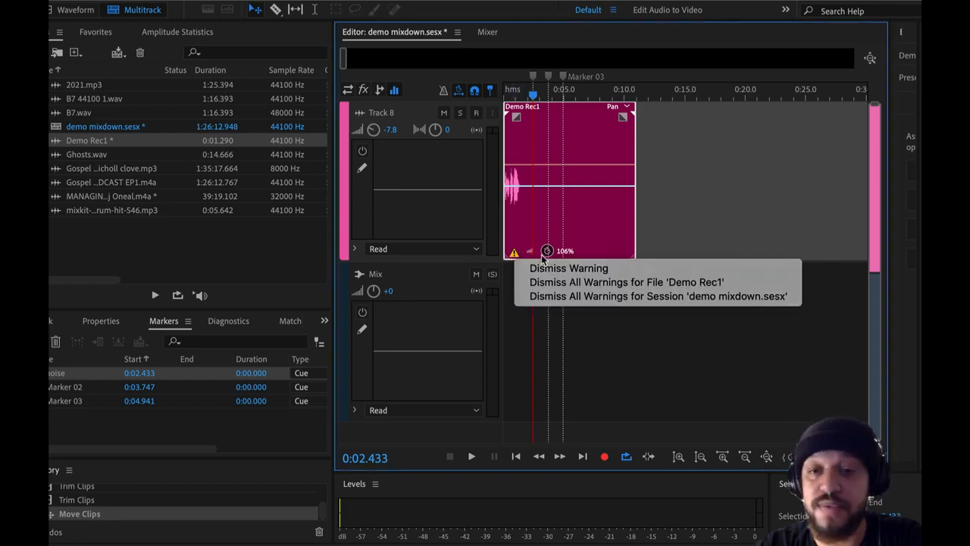
mouse_move(626, 282)
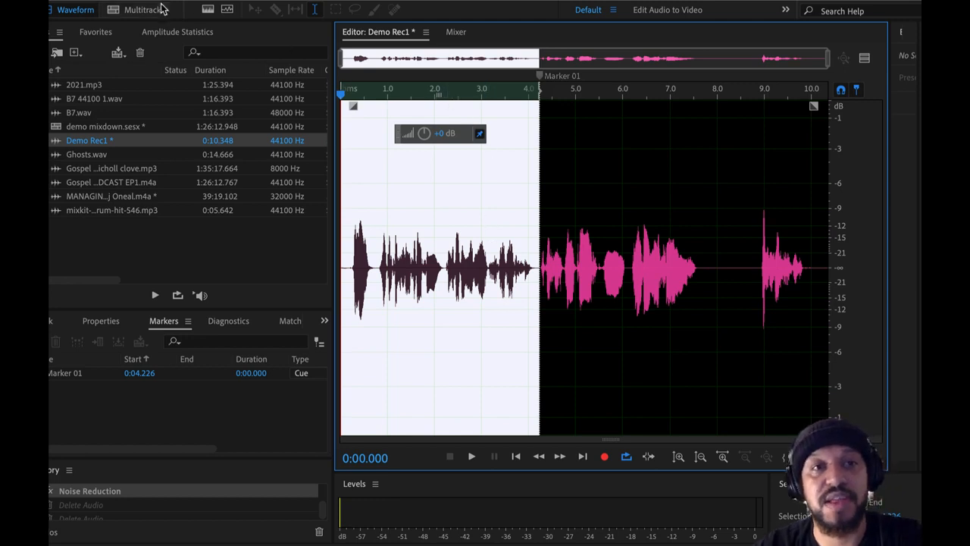
Back in the multitrack session, dismiss the sync warning on the restored Demo Rec1 clip.
click(142, 9)
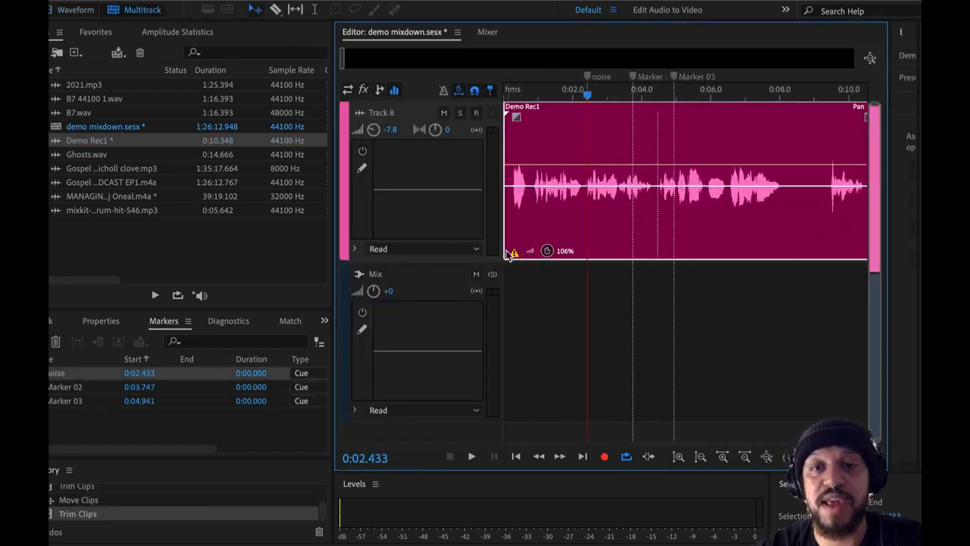
click(516, 251)
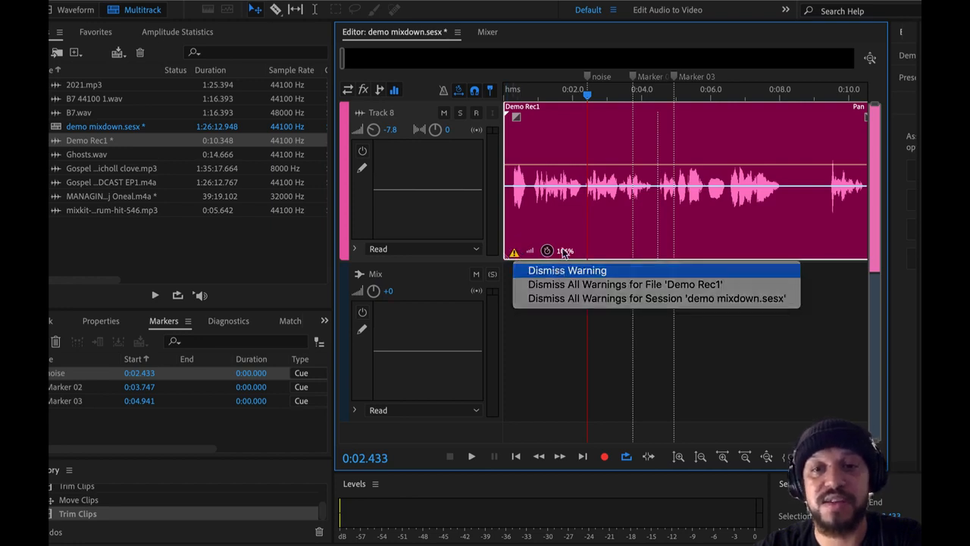
click(567, 270)
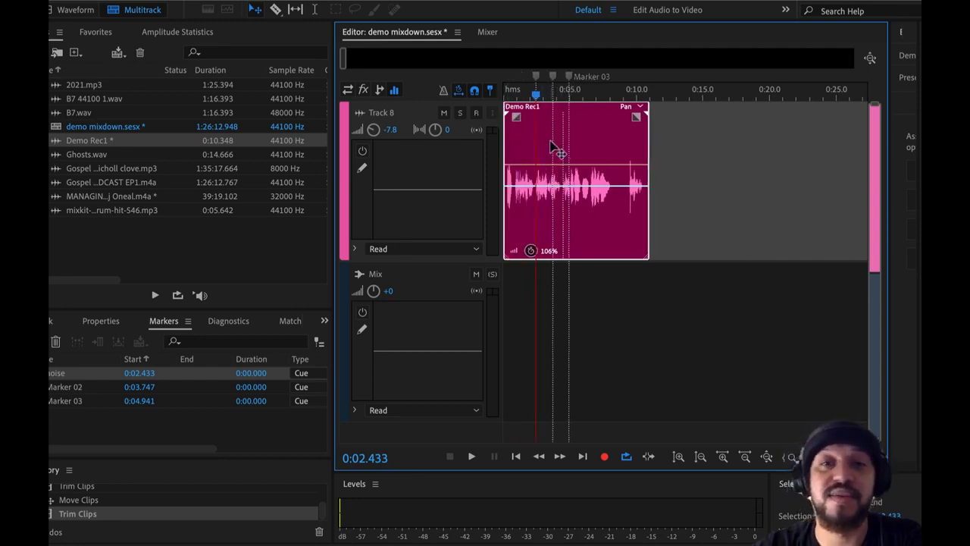
mouse_move(573, 164)
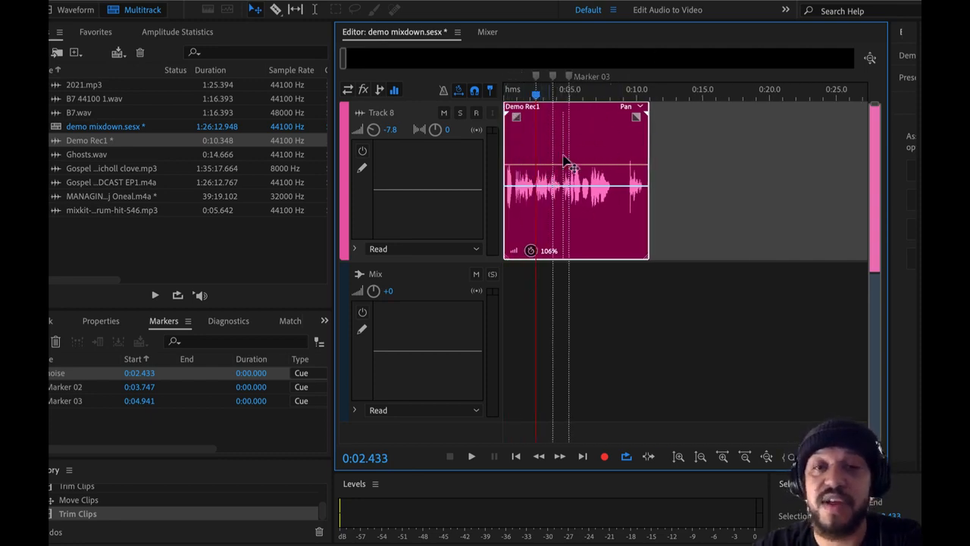